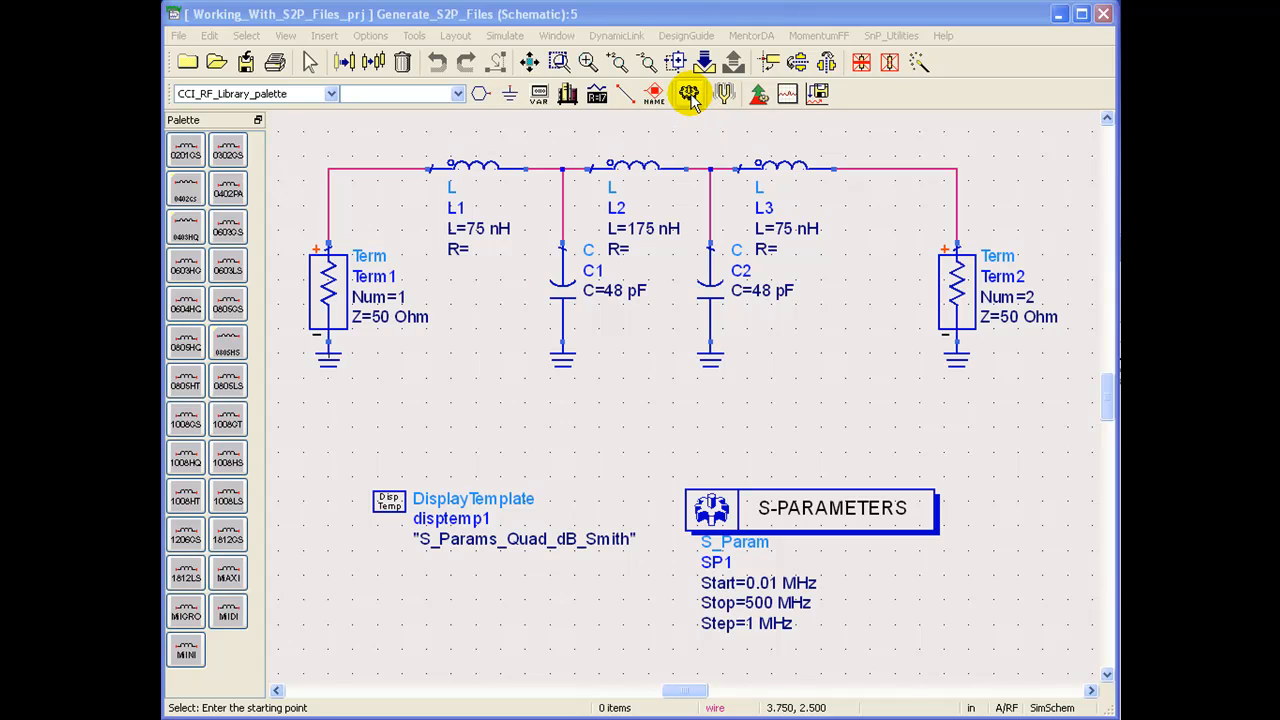
- Simulate the LC filter to show the S_Params_Quad_dB_Smith display with two Smith charts and two dB curves
click(688, 94)
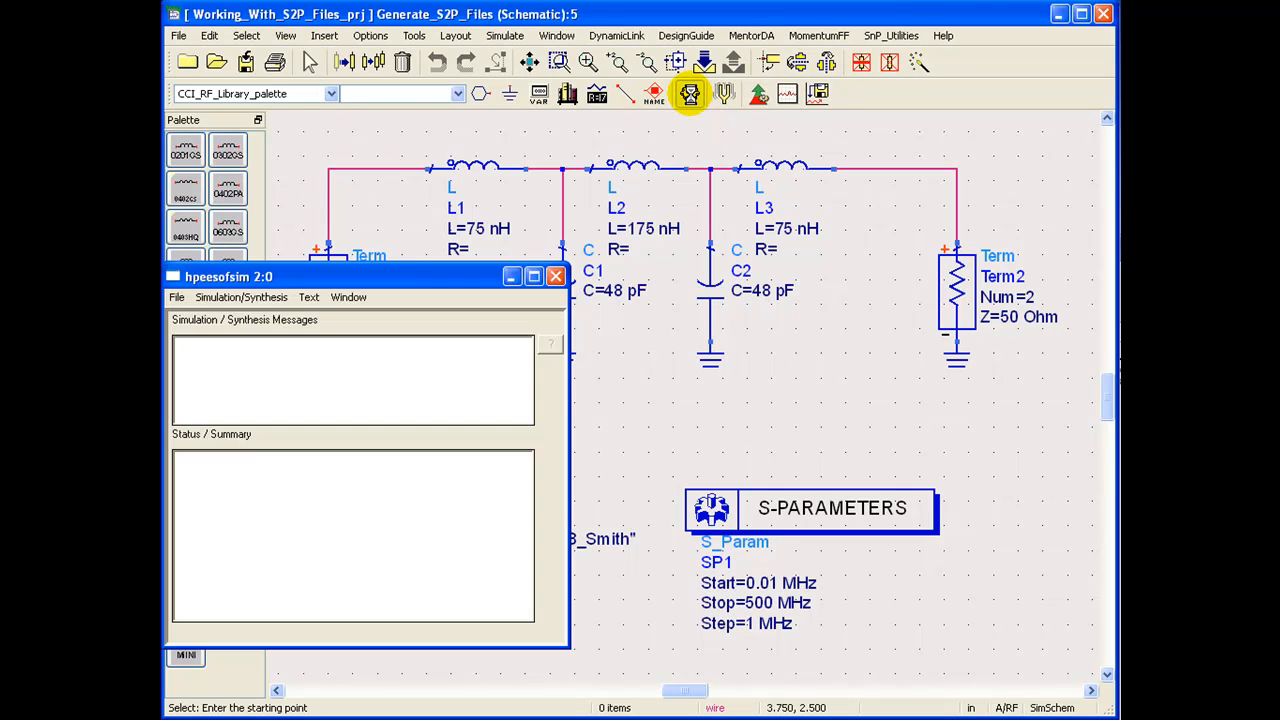
click(688, 94)
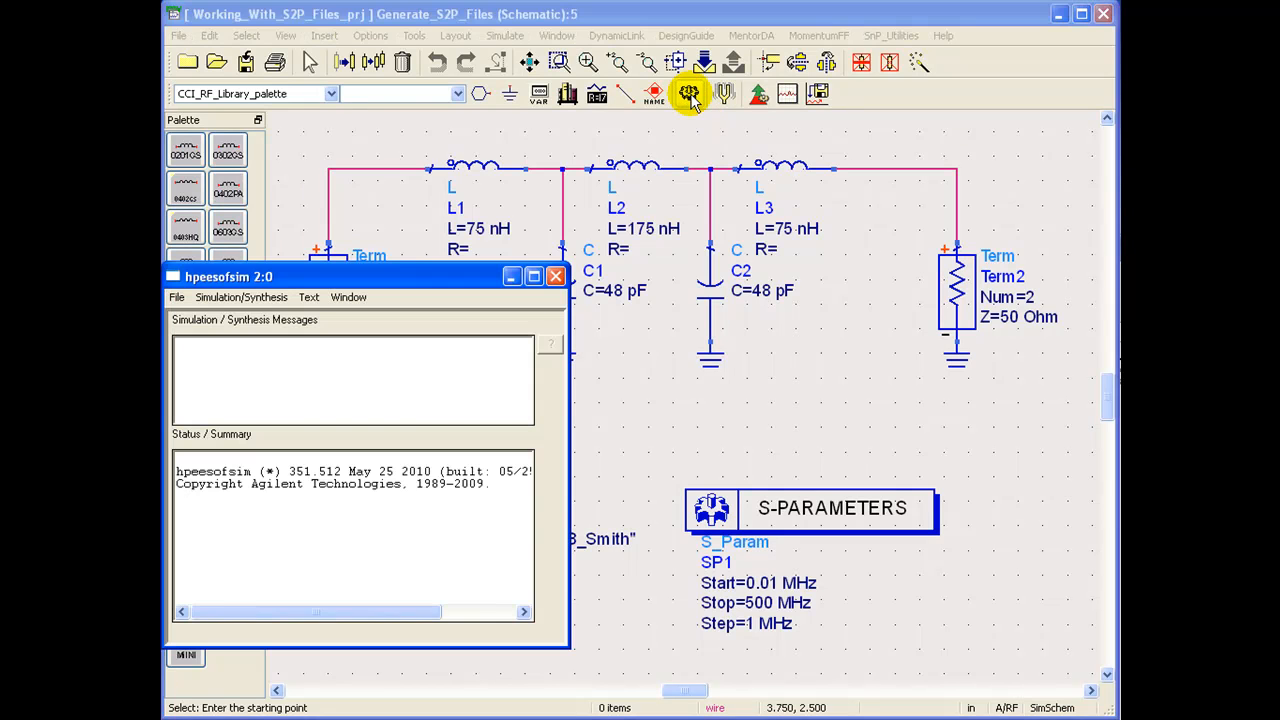
click(688, 94)
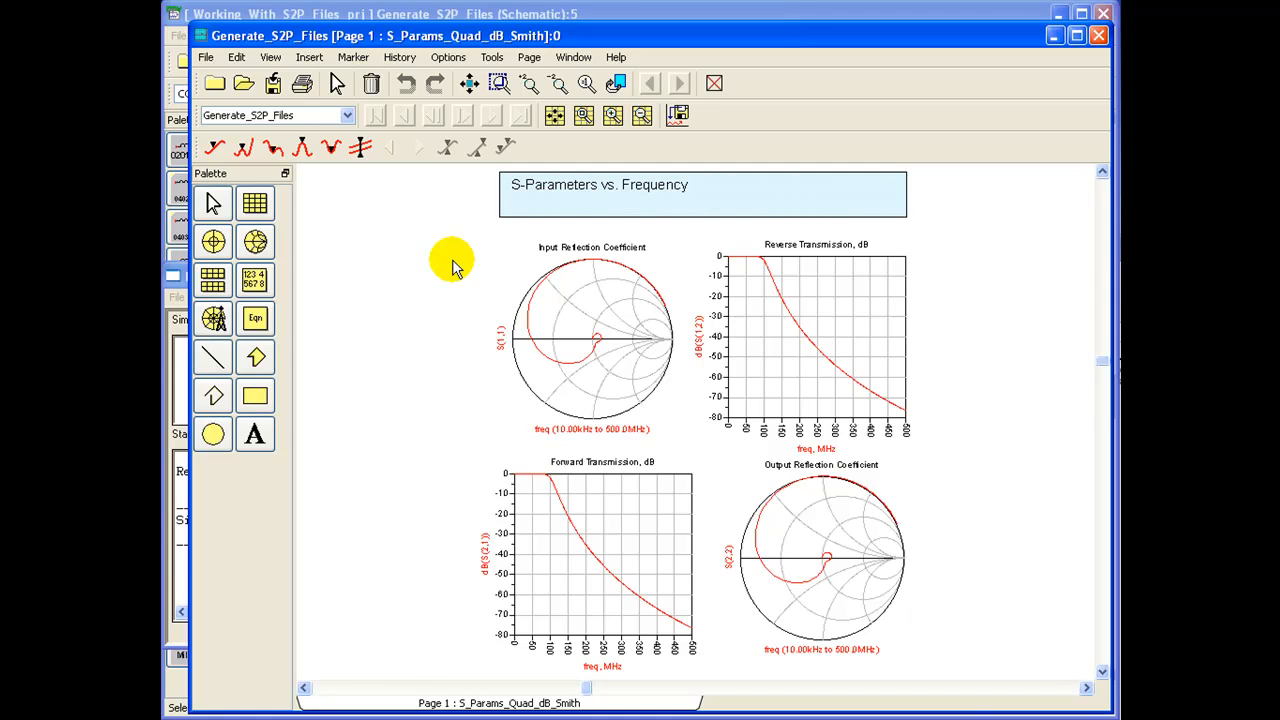
mouse_move(590, 196)
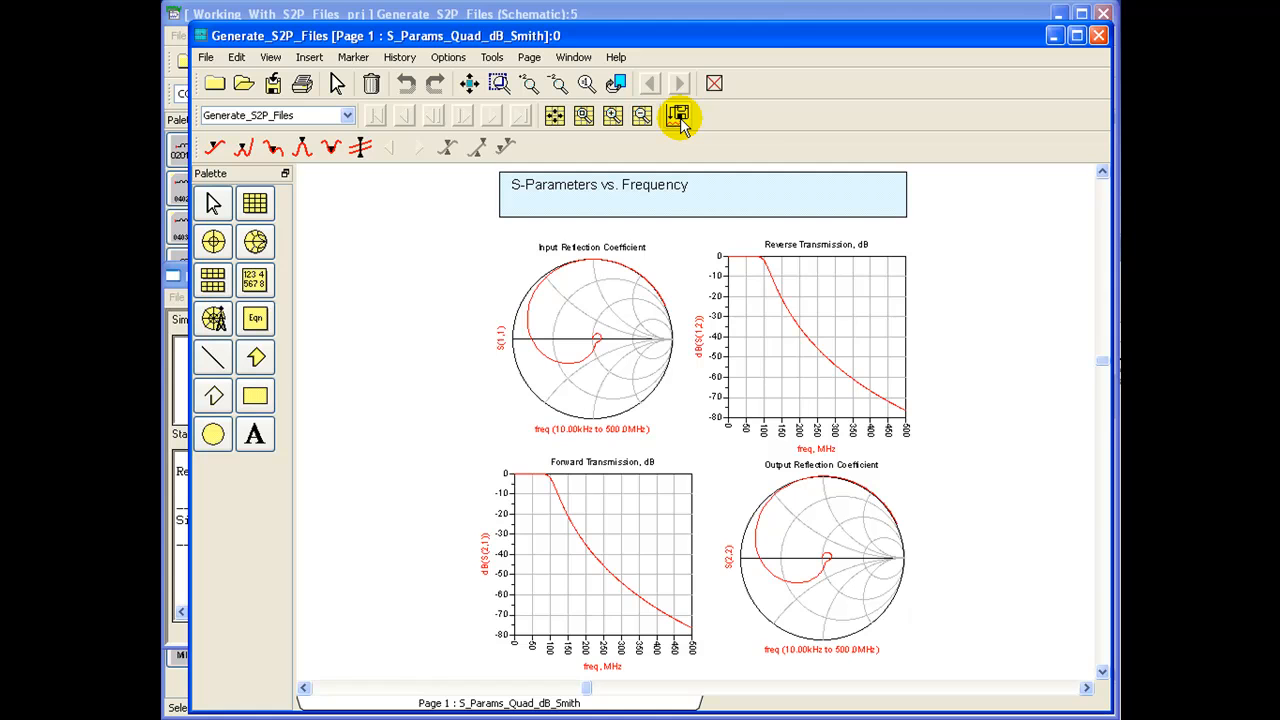
mouse_move(678, 116)
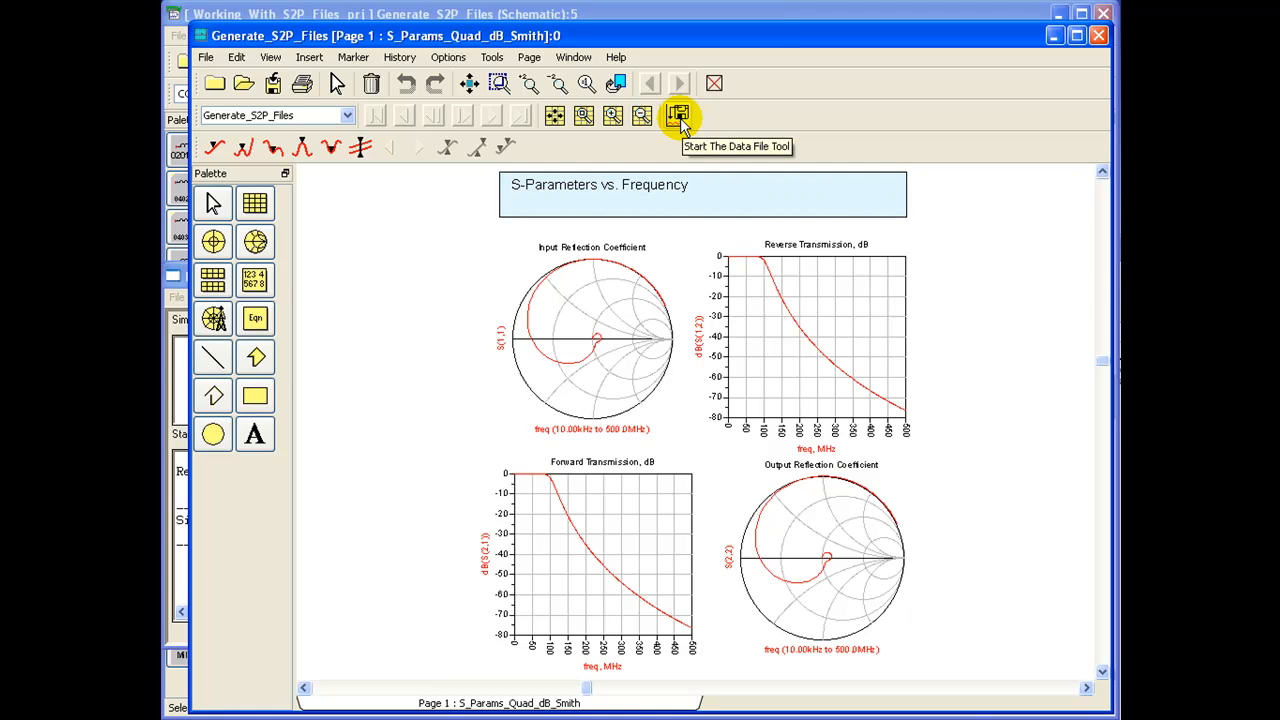
- In the Data File Tool, choose 'Write data file from dataset' with output file demo_sparam.s2p
click(678, 116)
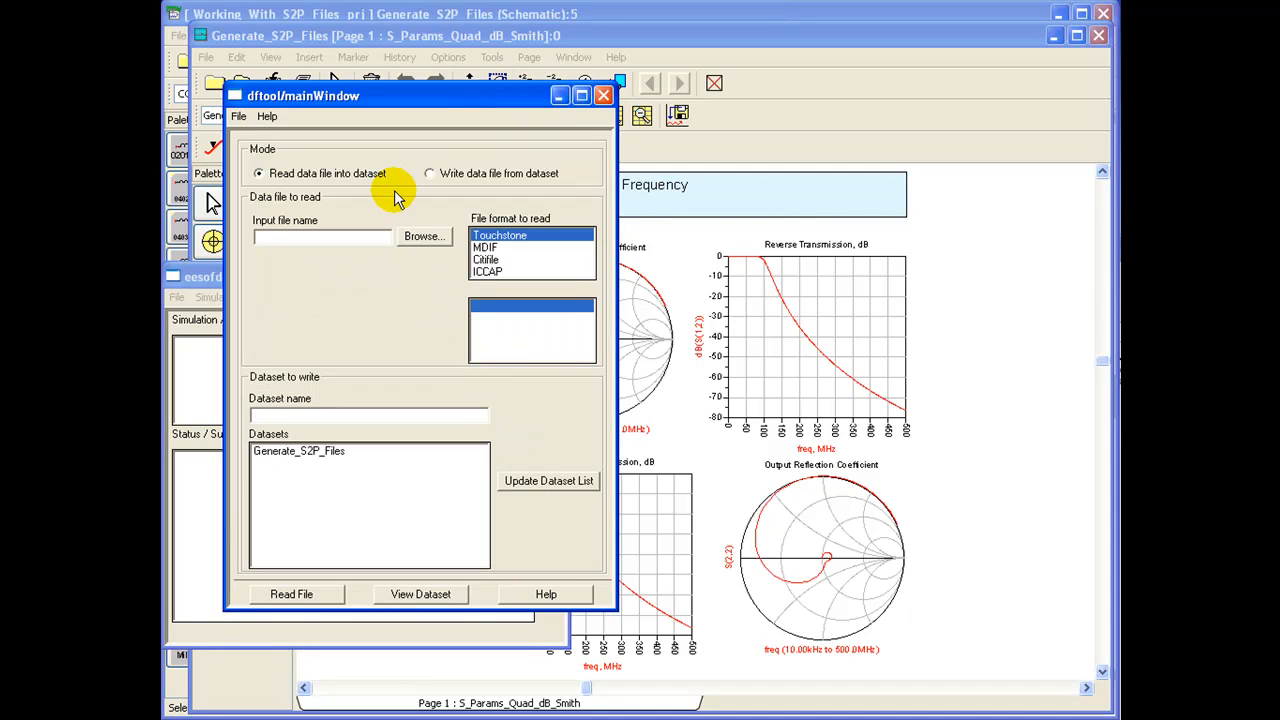
mouse_move(378, 190)
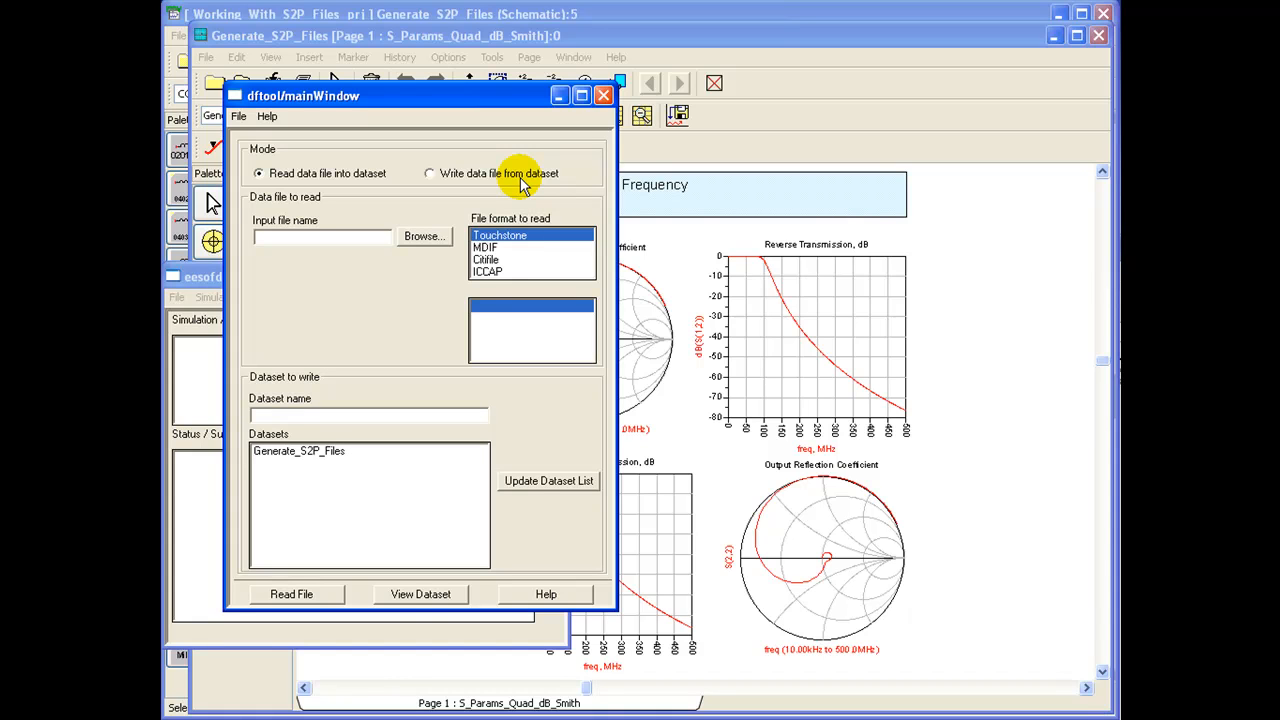
mouse_move(470, 178)
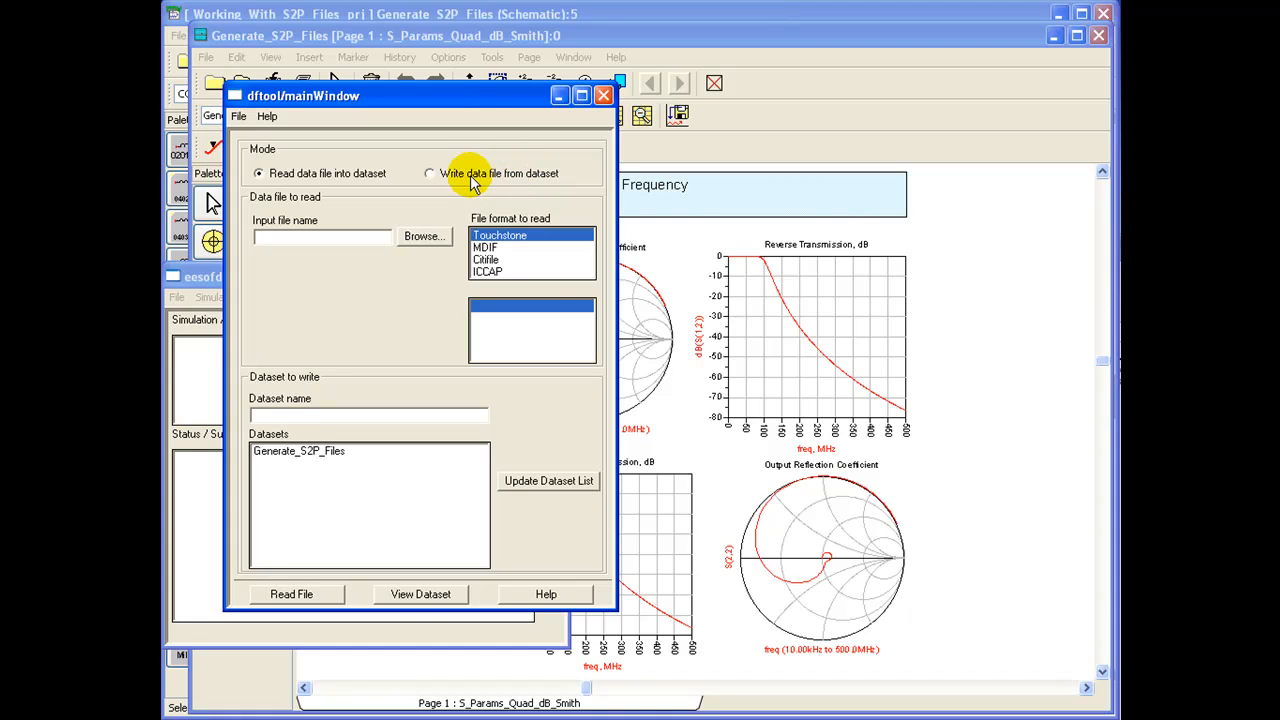
click(428, 172)
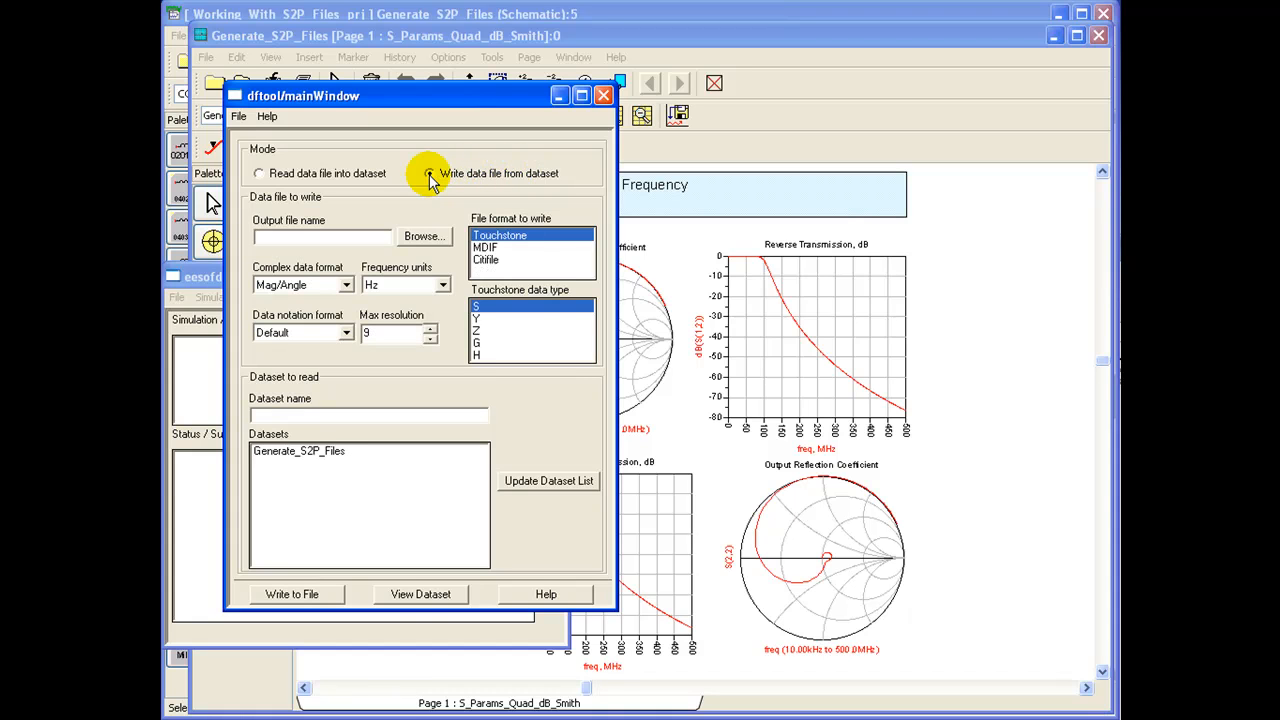
click(428, 172)
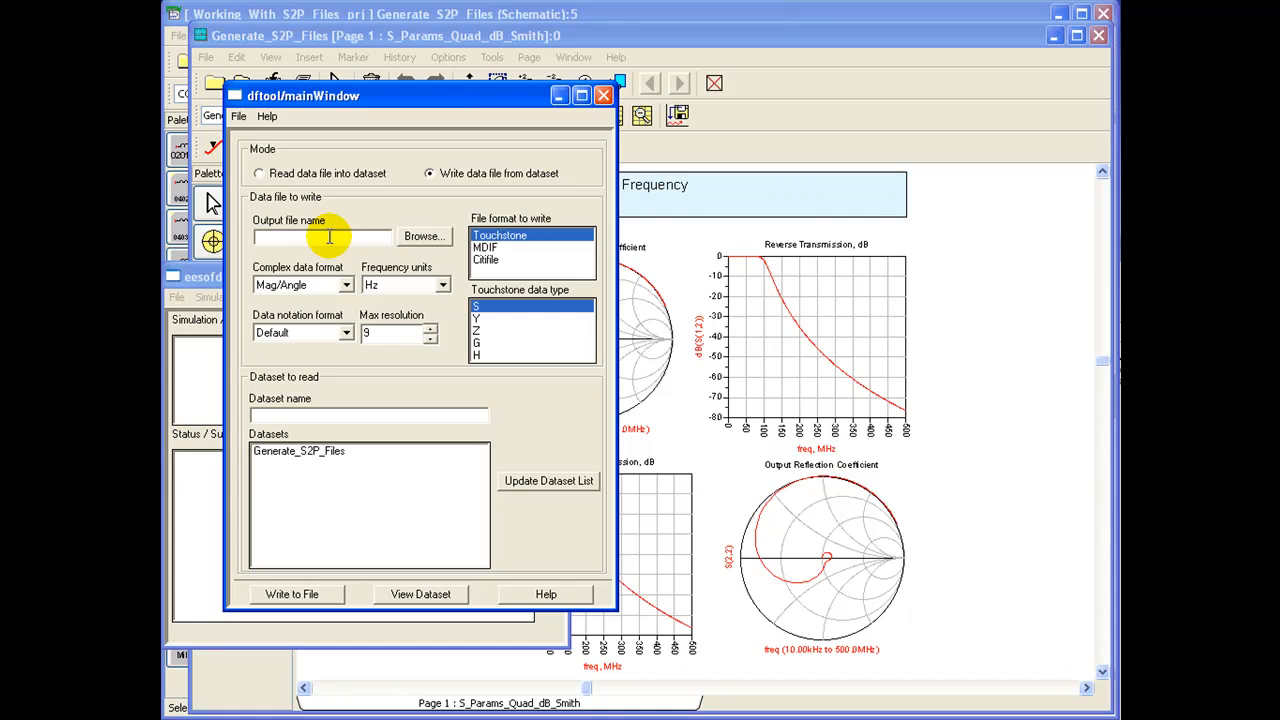
text(demo_spara)
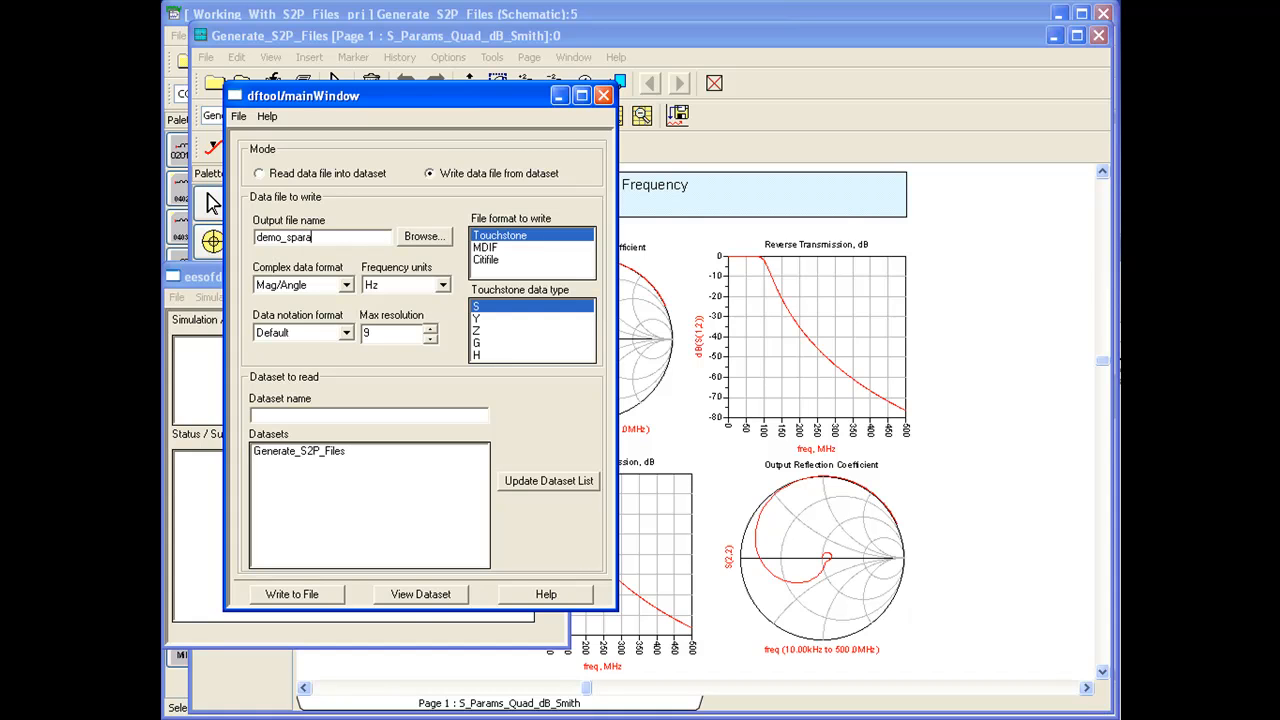
text(m)
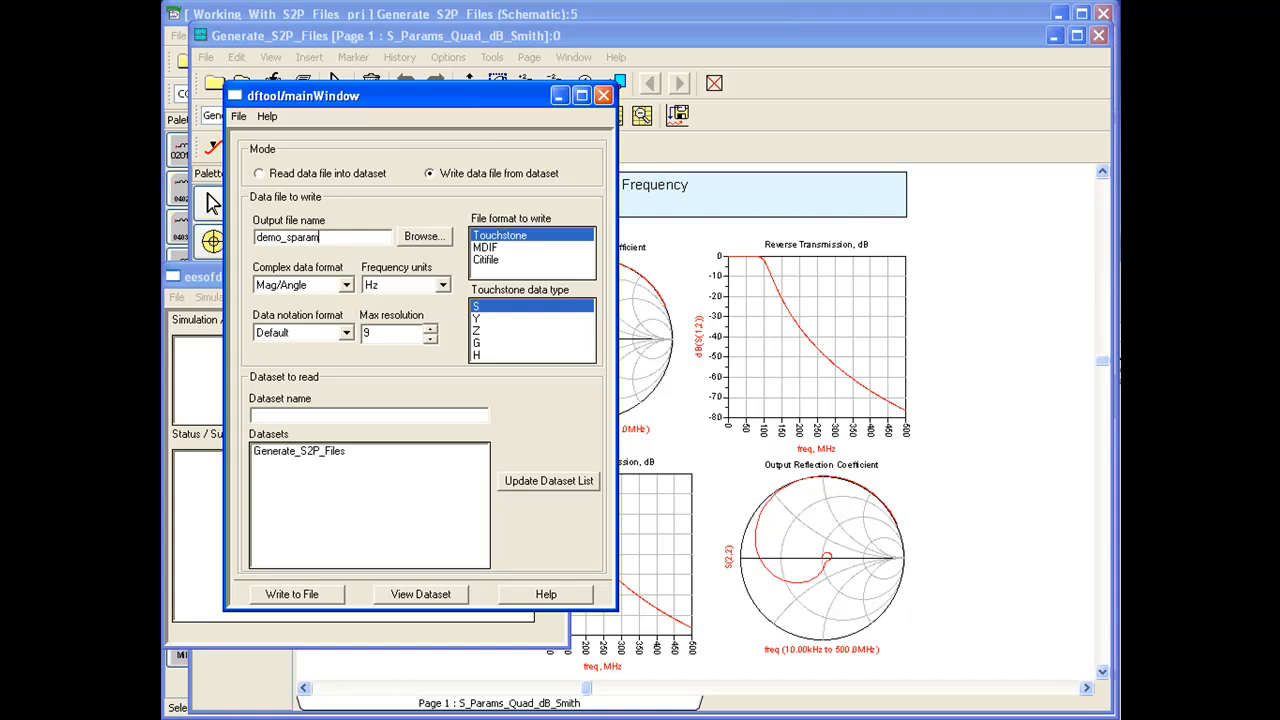
text(.s2p)
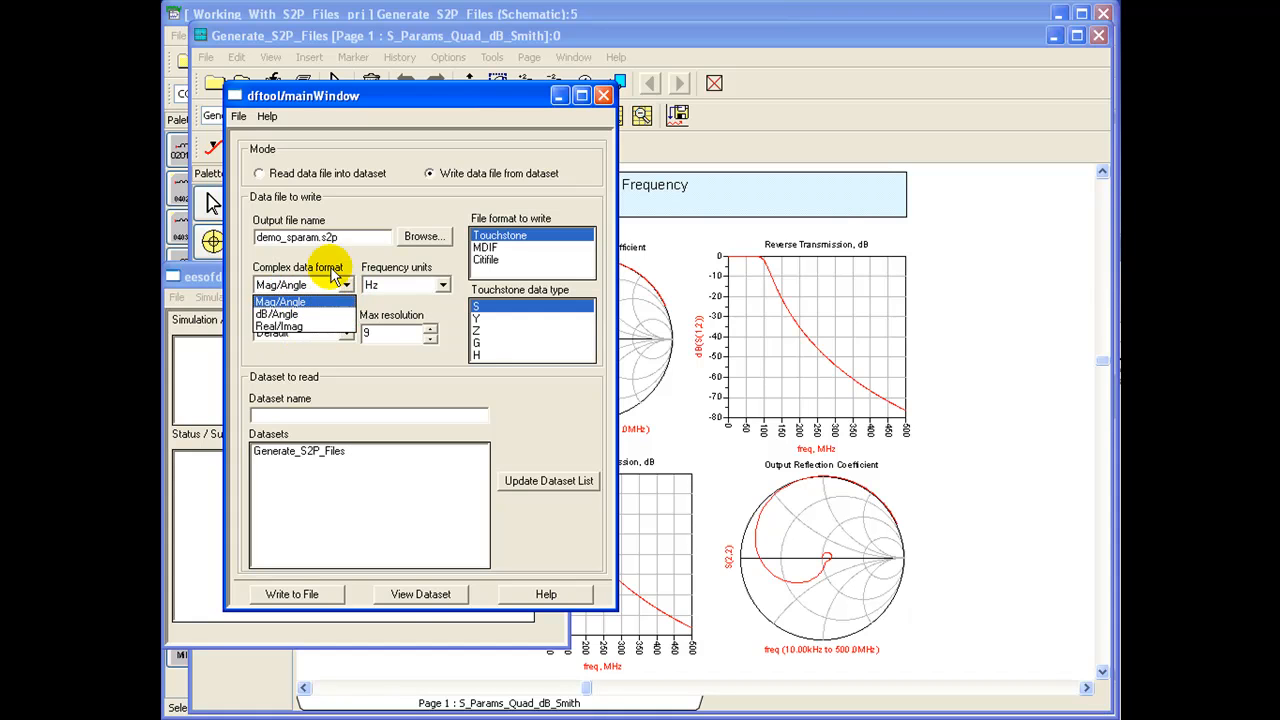
- Keep Touchstone Mag/Angle data format and set the frequency units to MHz
click(280, 300)
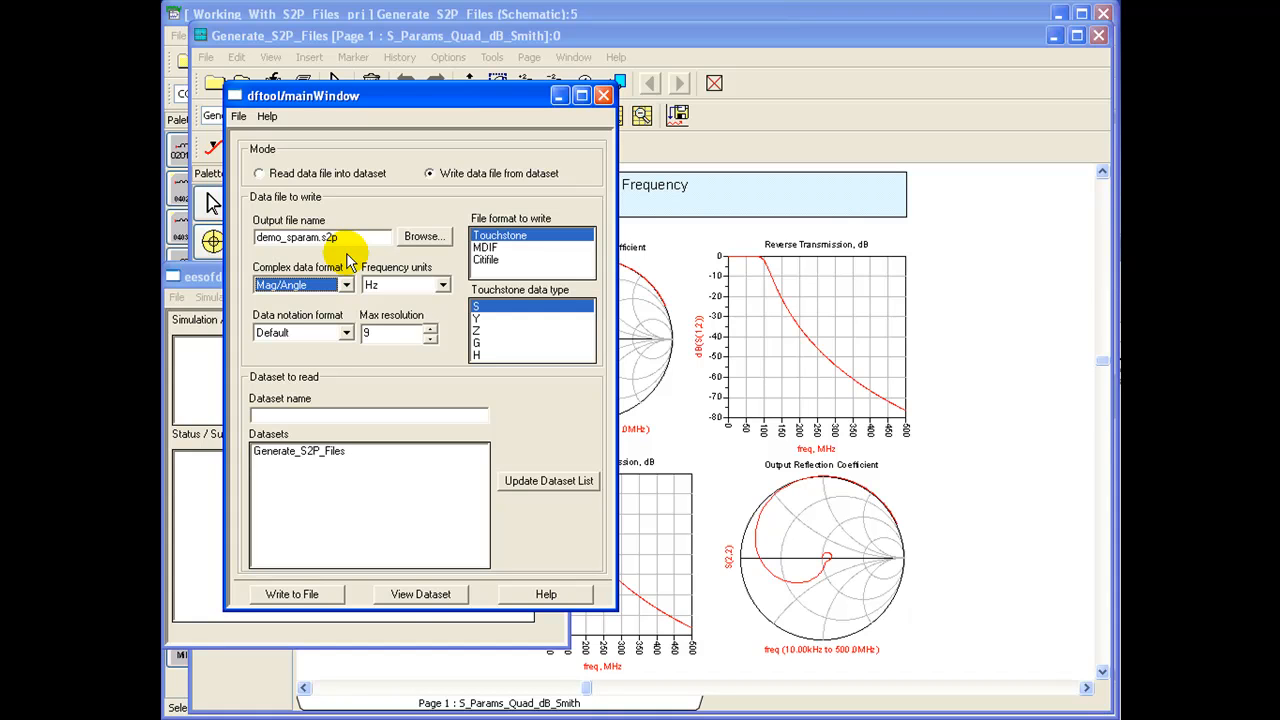
click(442, 284)
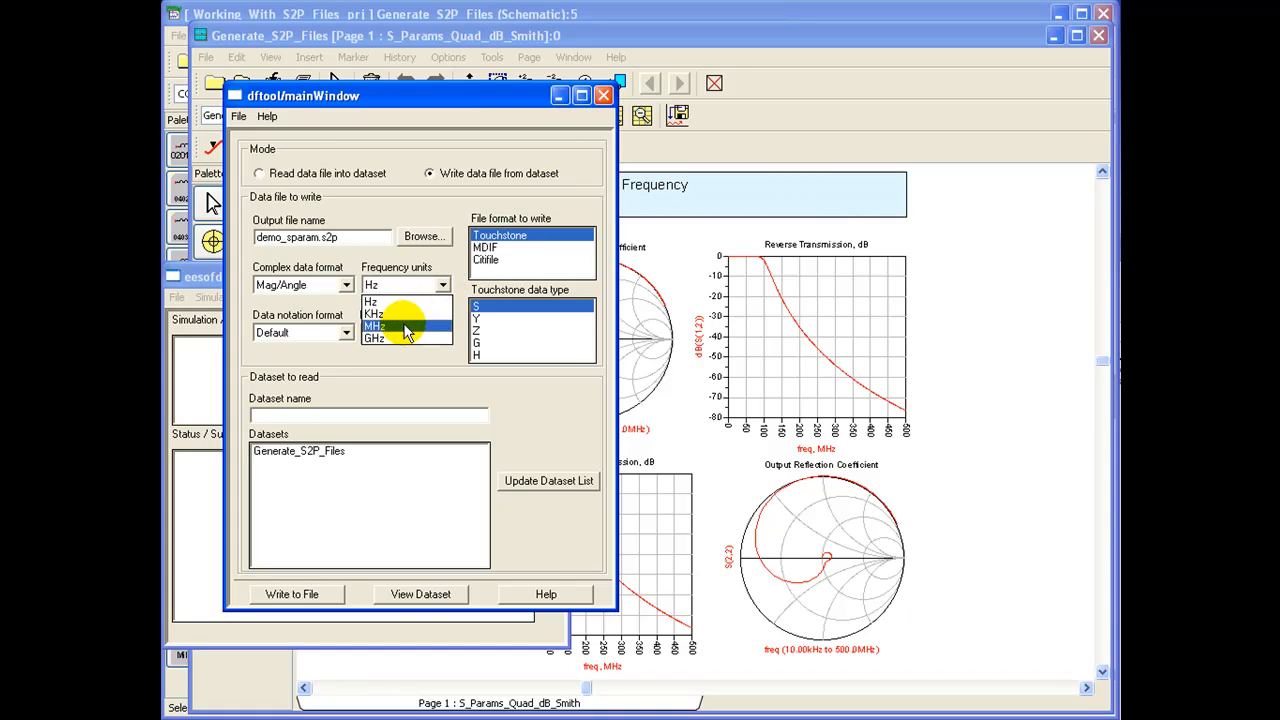
click(374, 328)
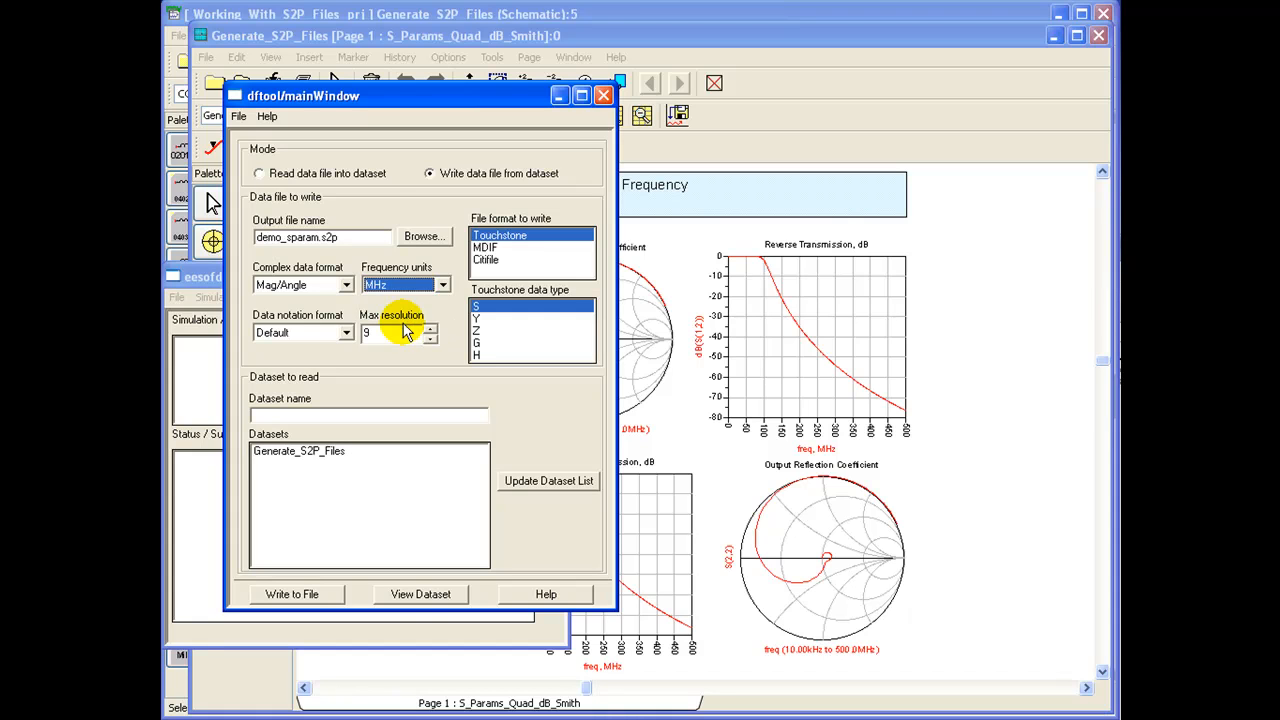
mouse_move(432, 308)
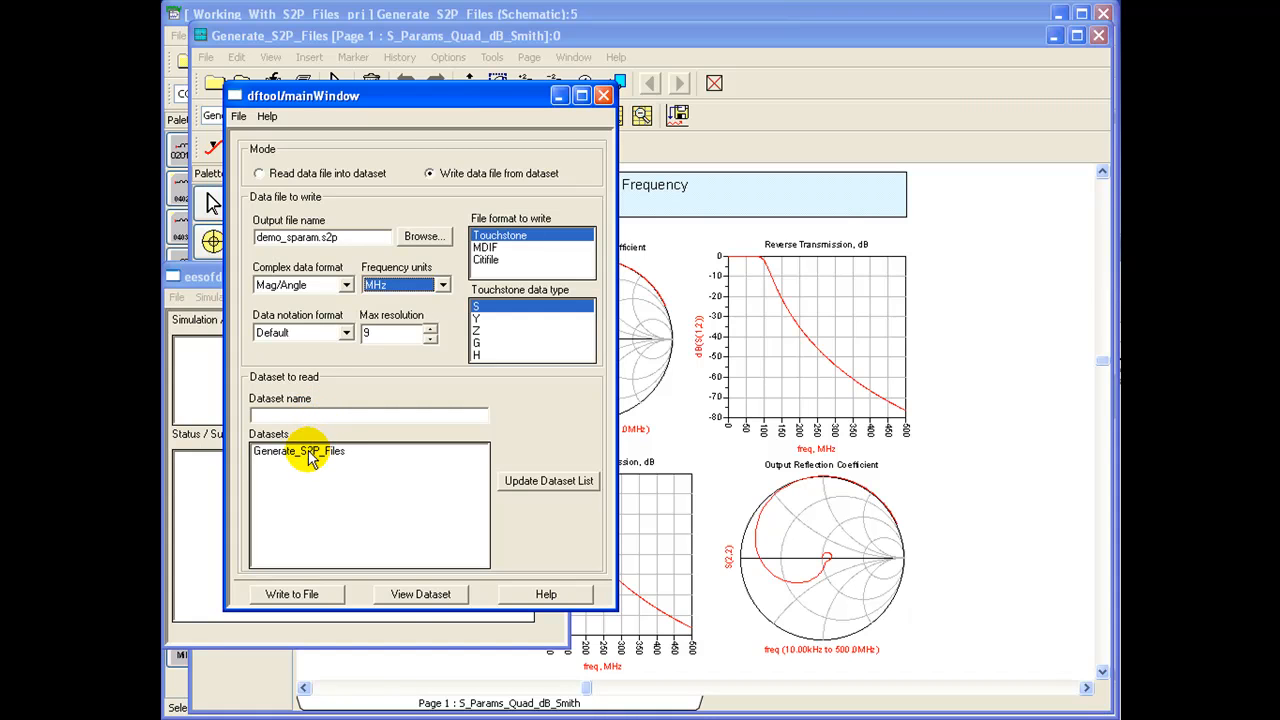
- Write the Generate_S2P_Files dataset to demo_sparam.s2p and confirm the 'successful' status message
click(300, 452)
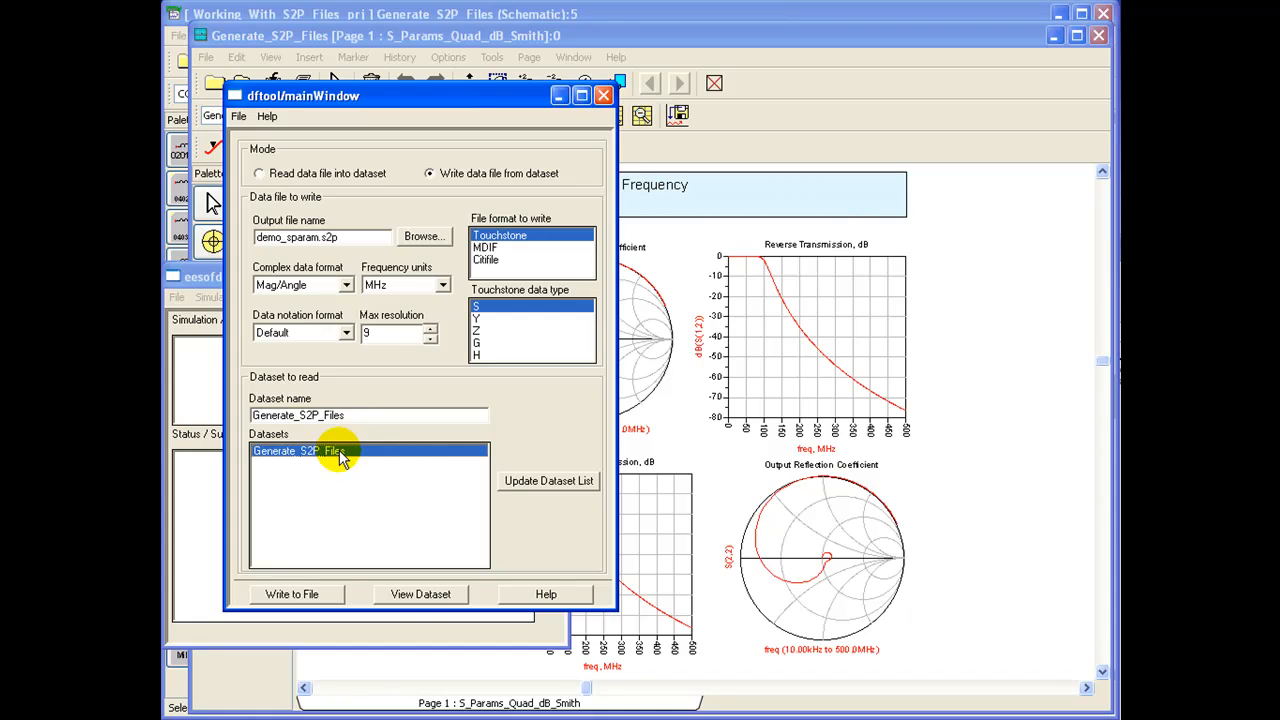
mouse_move(350, 412)
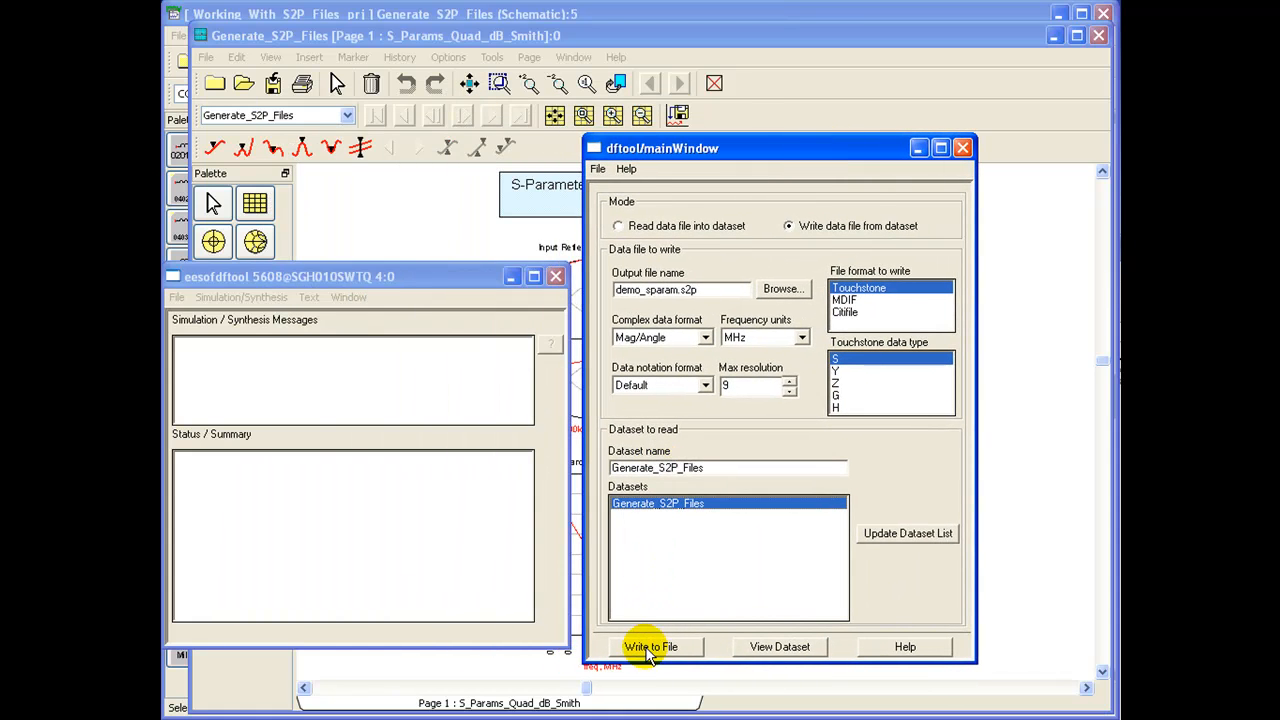
click(650, 646)
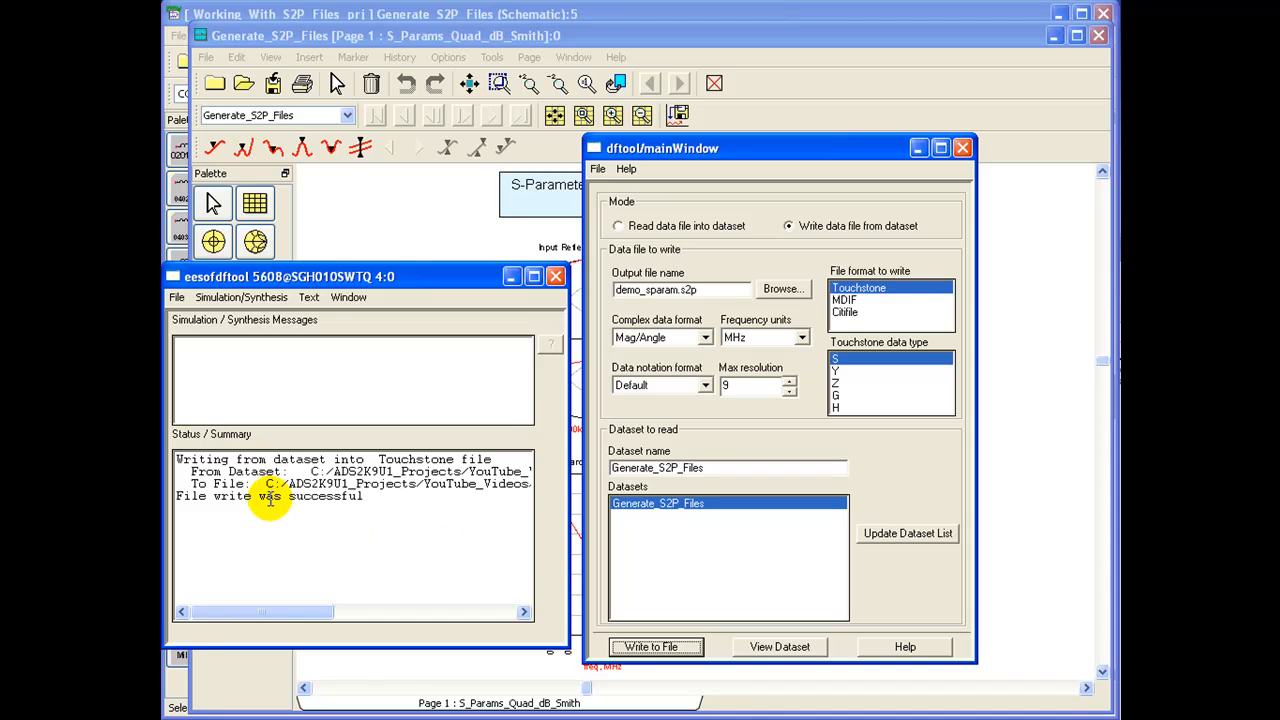
mouse_move(336, 500)
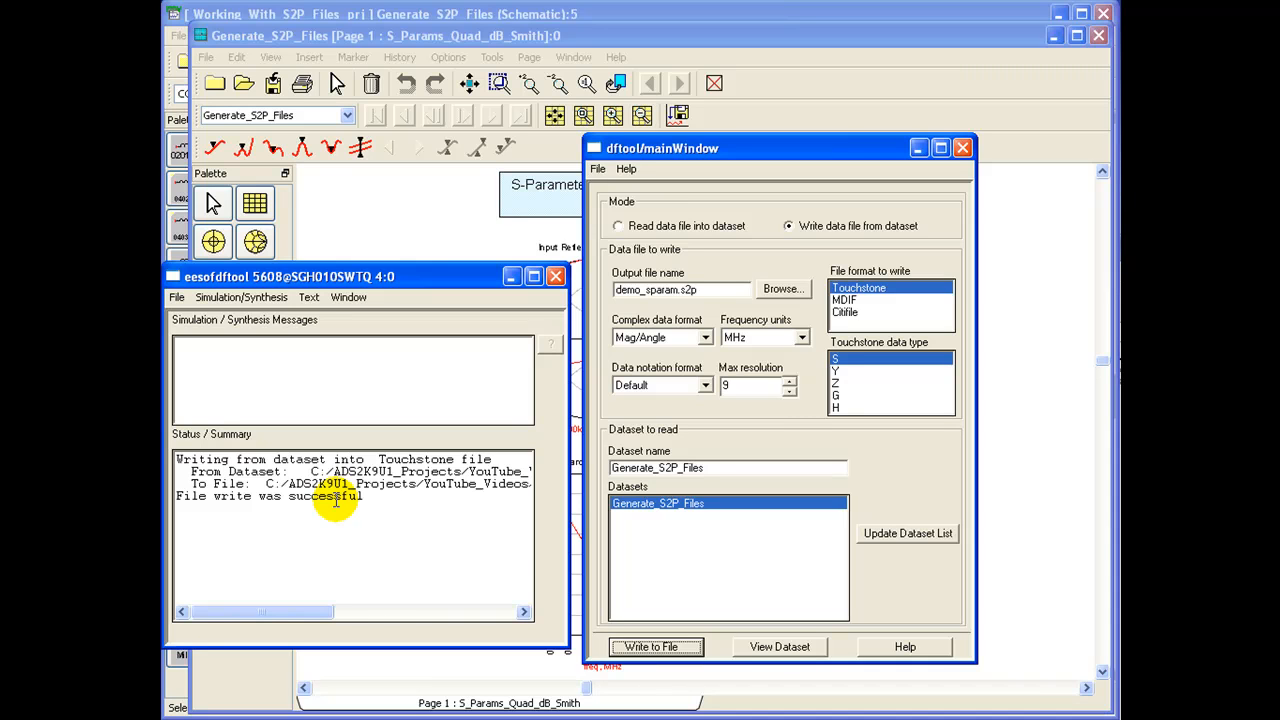
drag(258, 496, 364, 496)
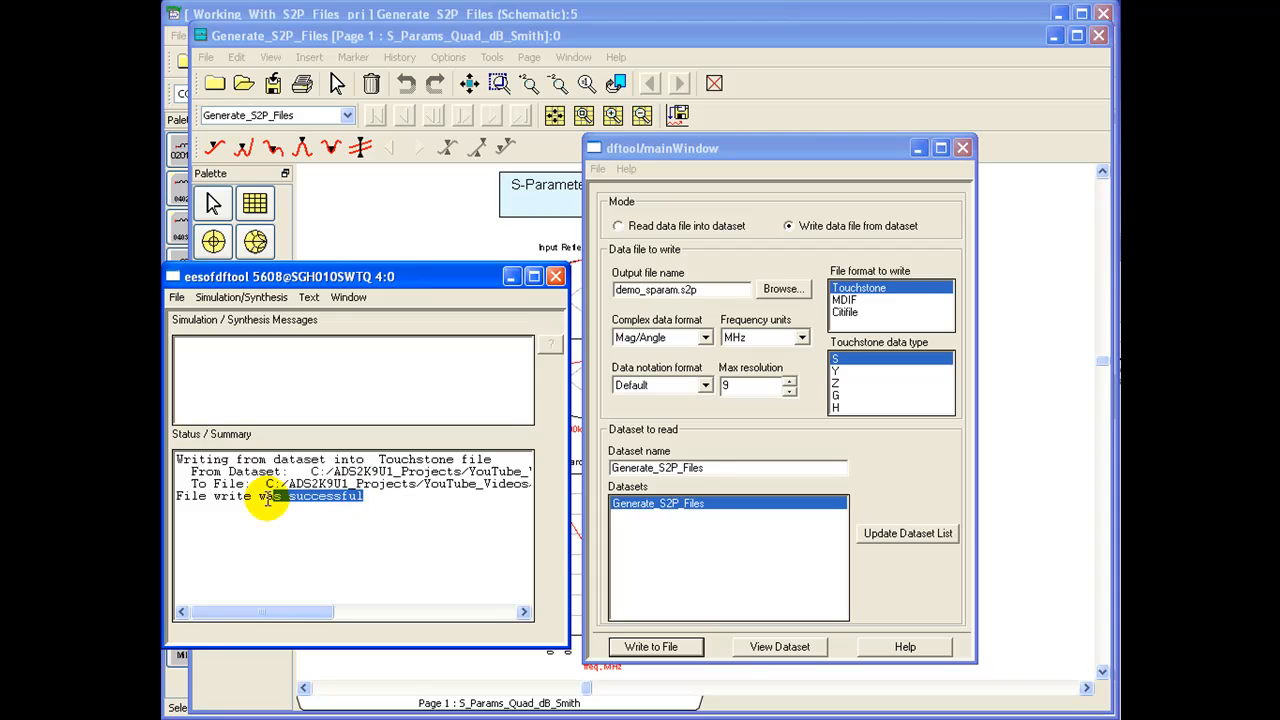
mouse_move(464, 536)
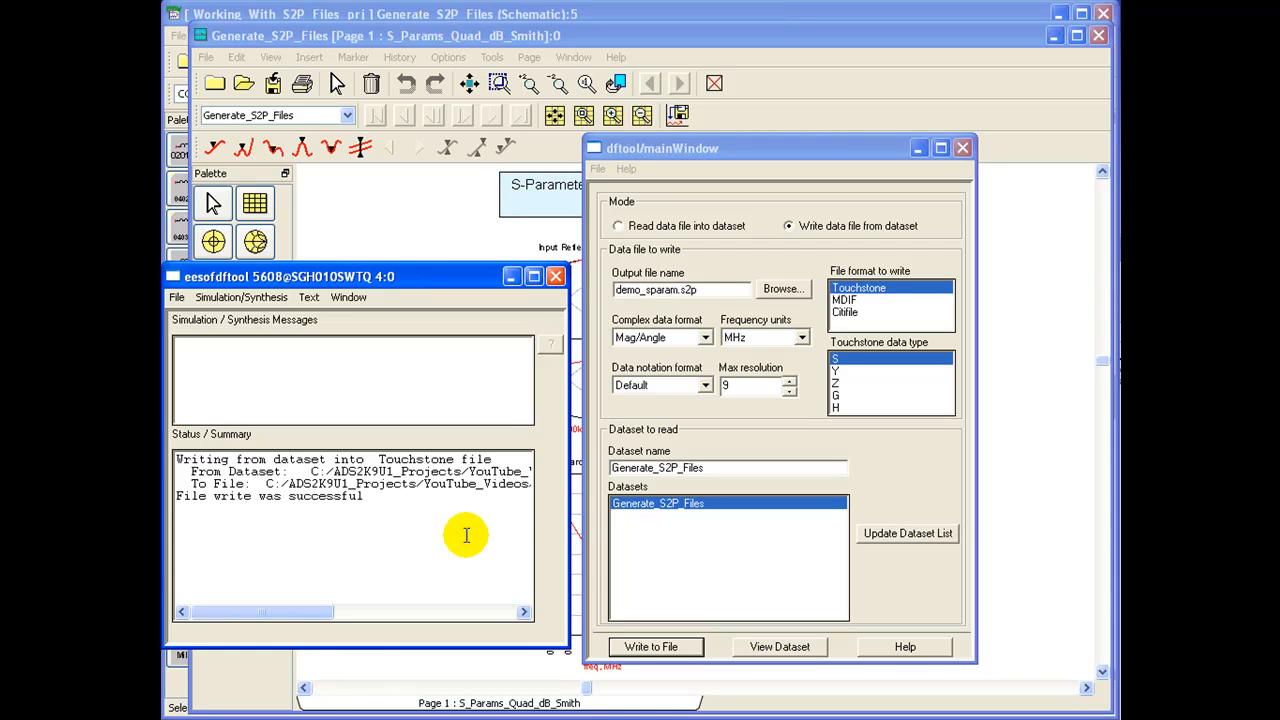
drag(260, 612, 318, 612)
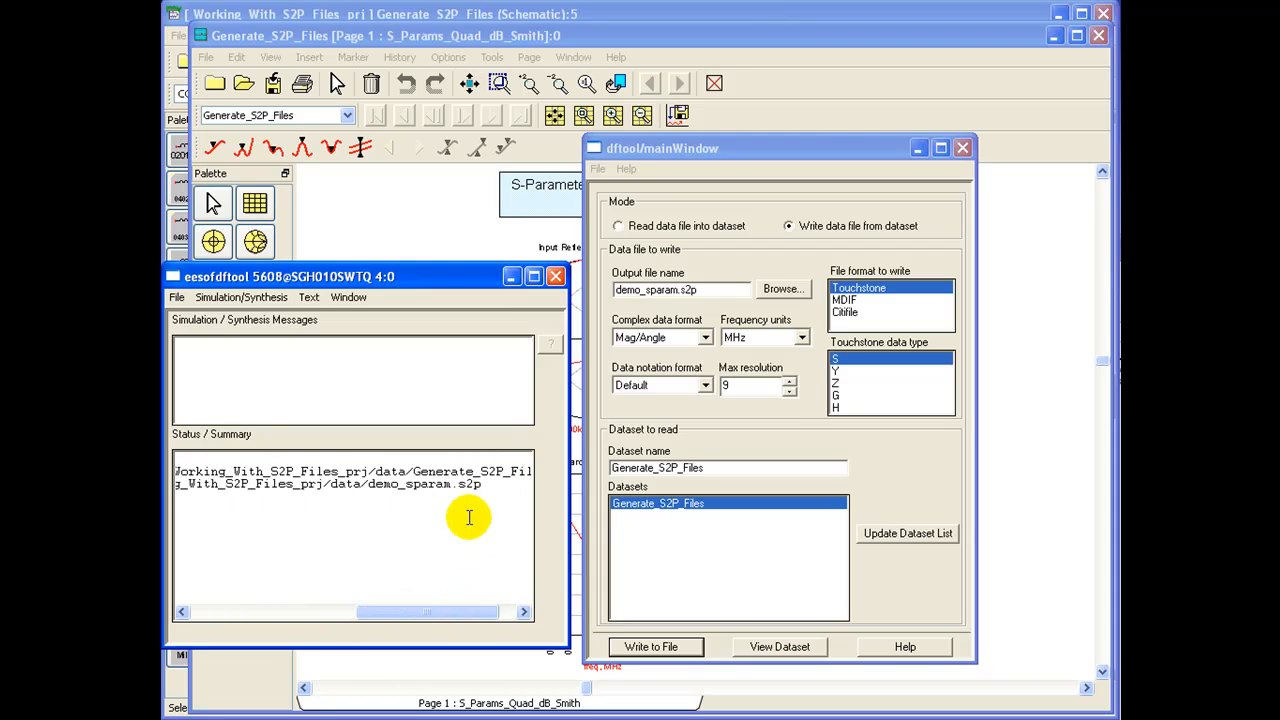
click(650, 646)
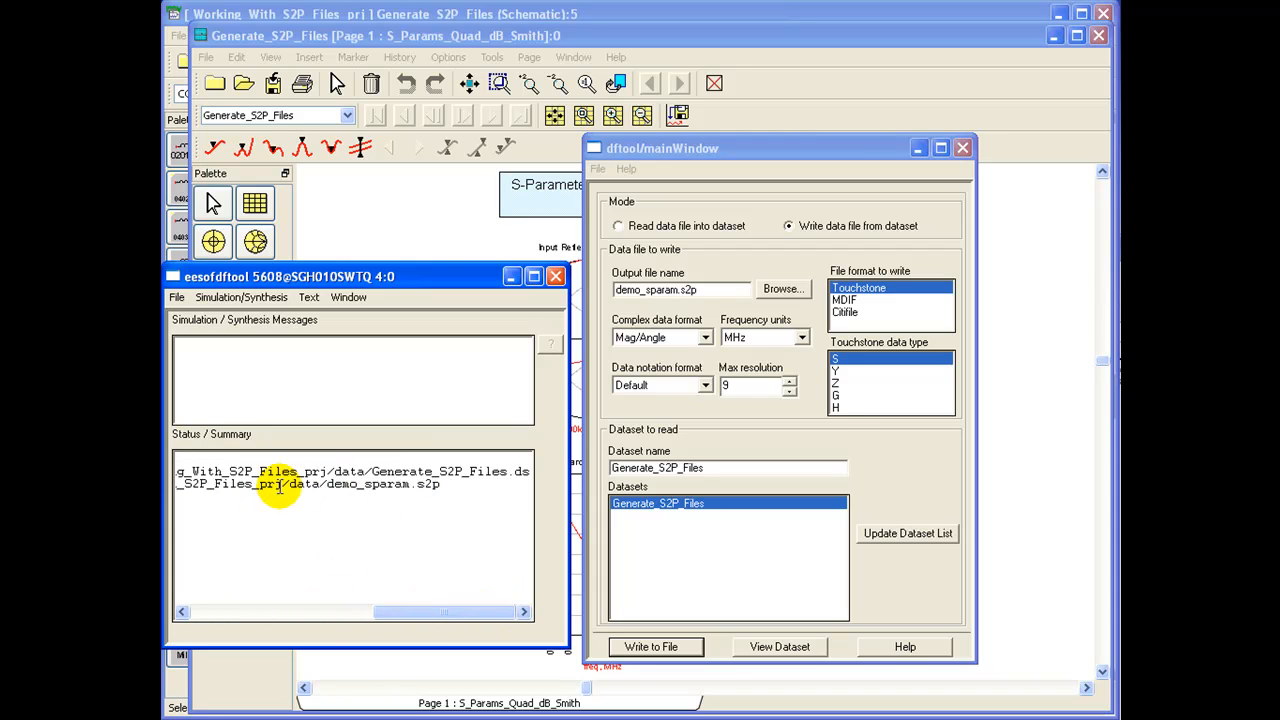
mouse_move(410, 484)
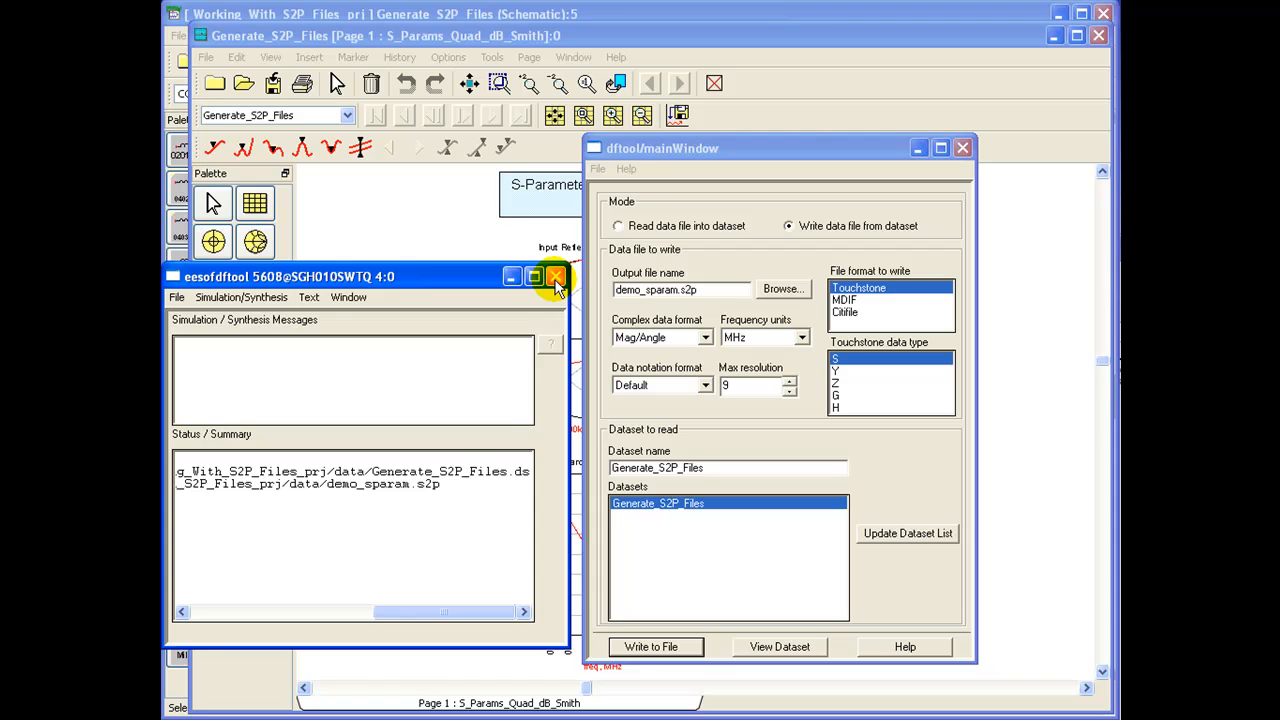
- Close the simulation status window
click(556, 276)
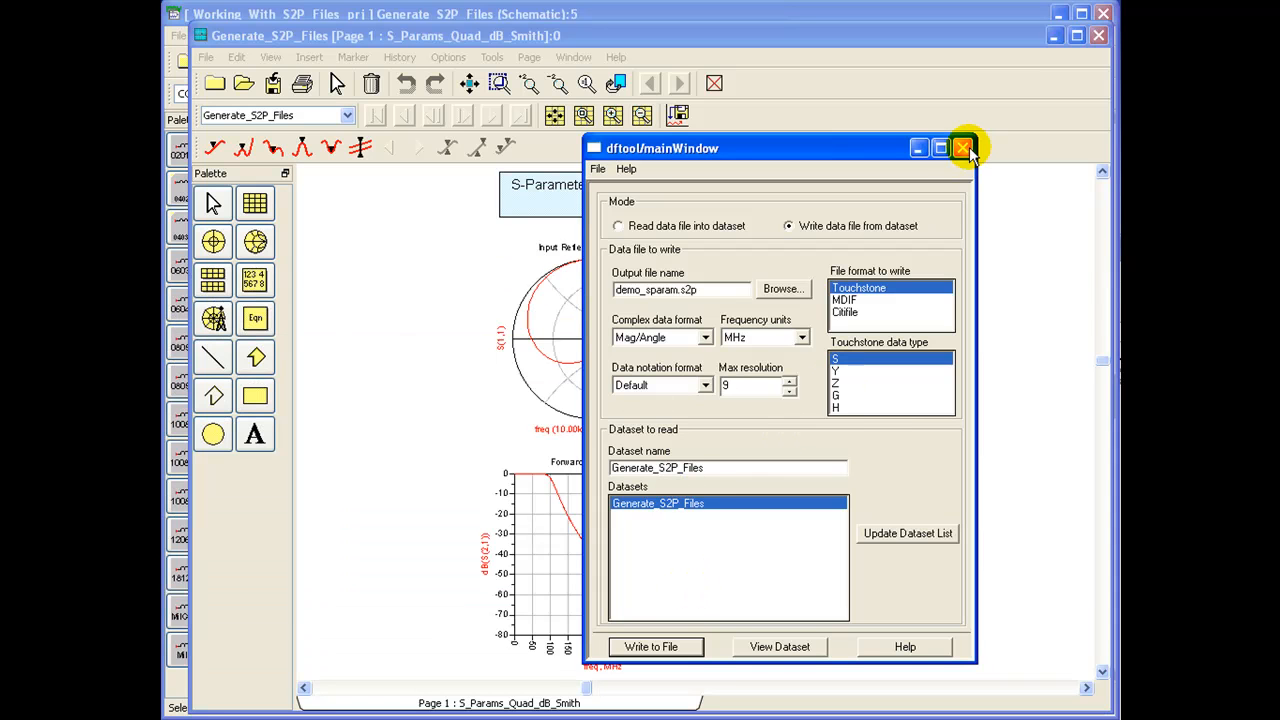
mouse_move(964, 150)
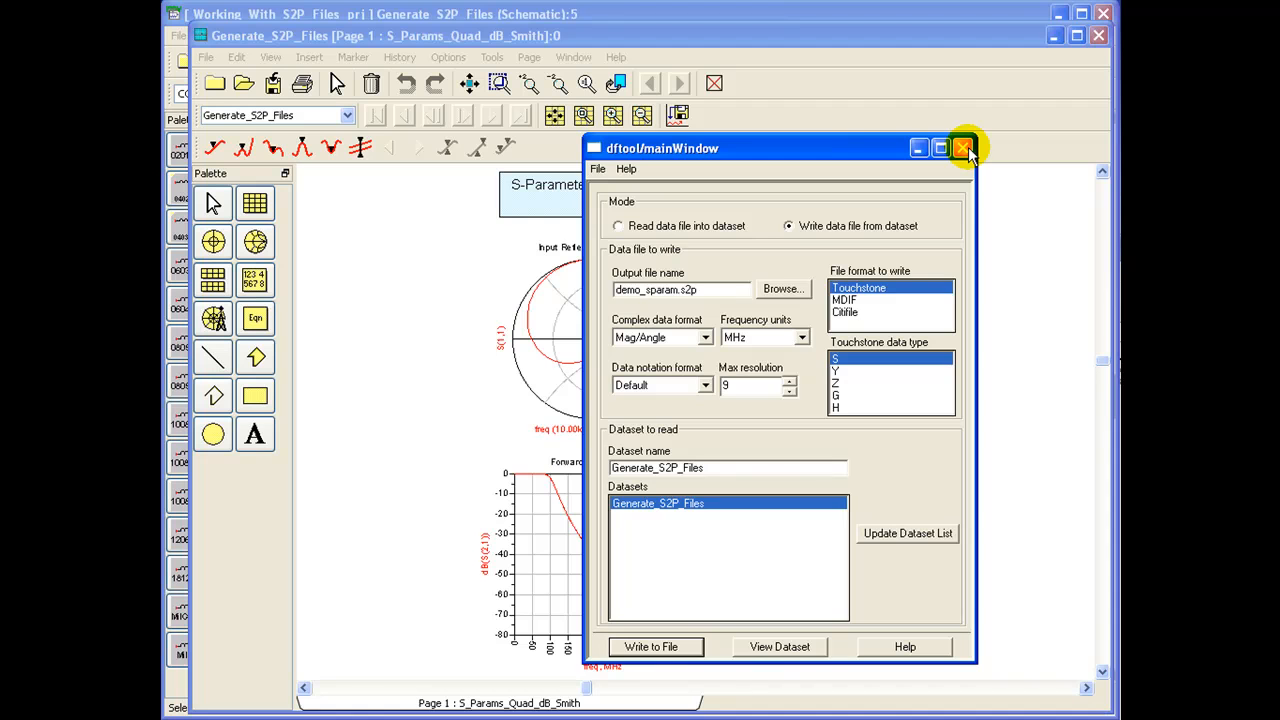
- Close dftool and place an S2P component from the Data Items palette between Term1 and Term2
click(964, 148)
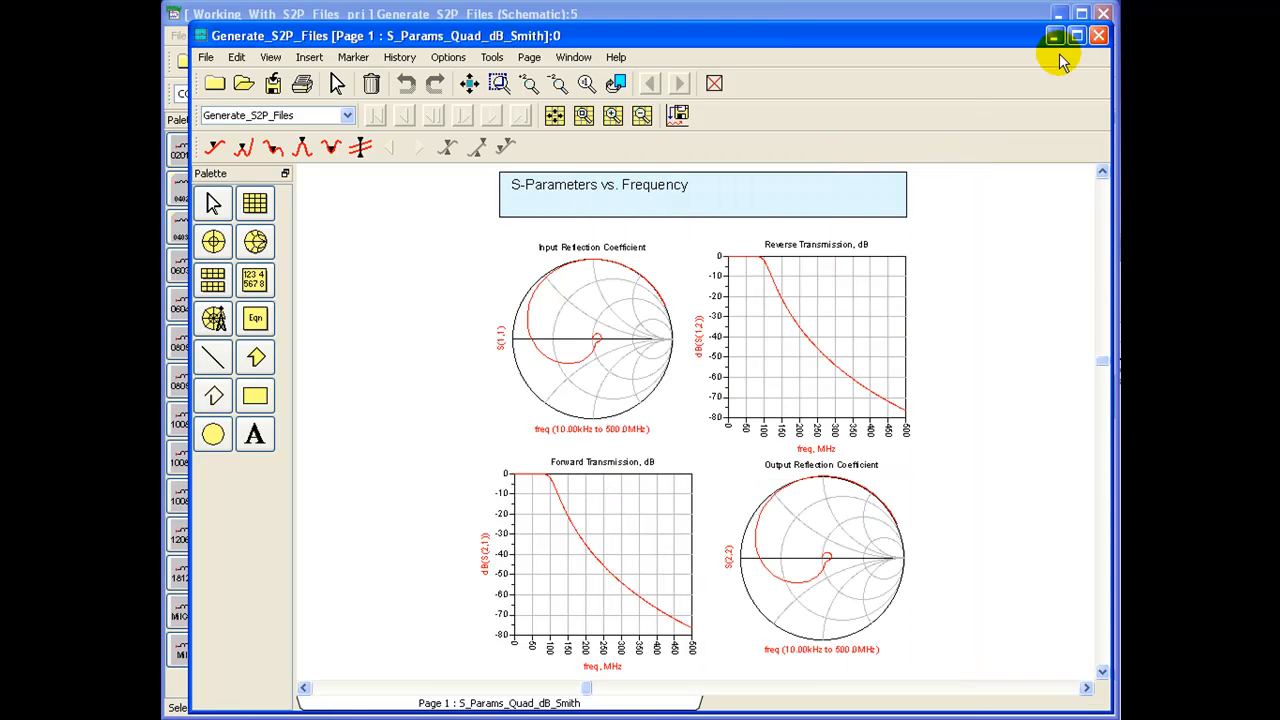
mouse_move(1012, 108)
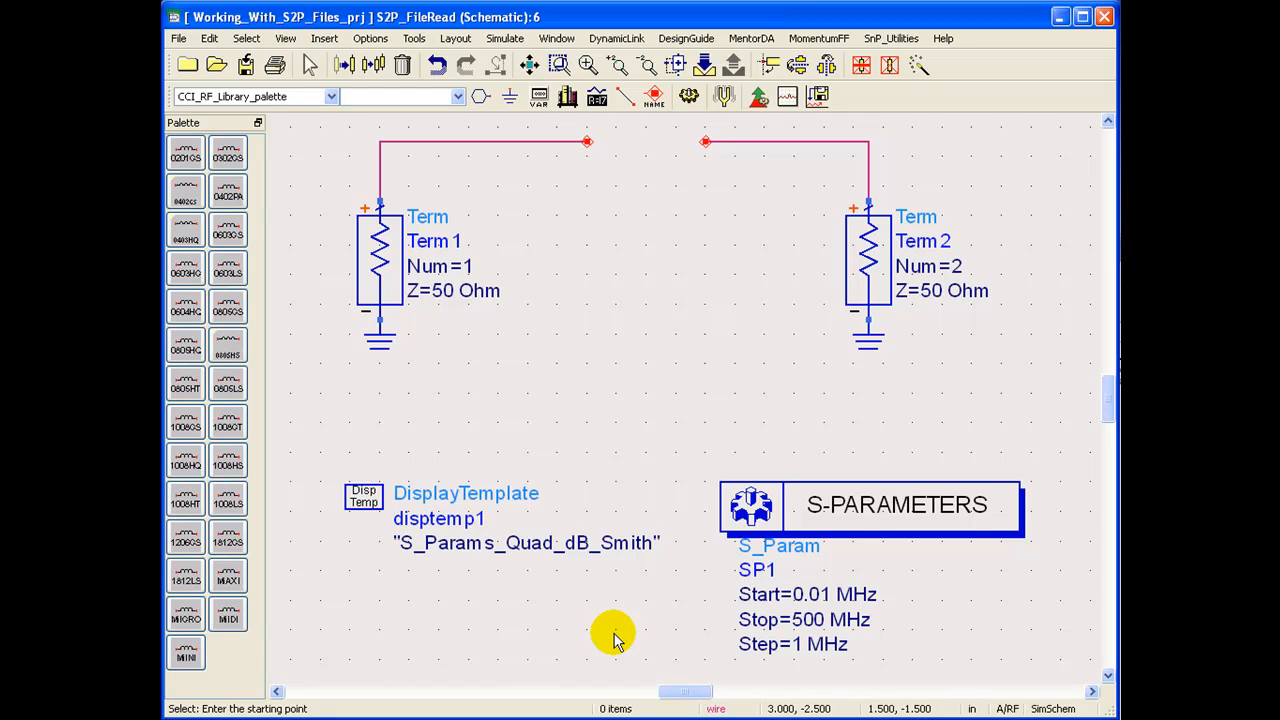
mouse_move(504, 344)
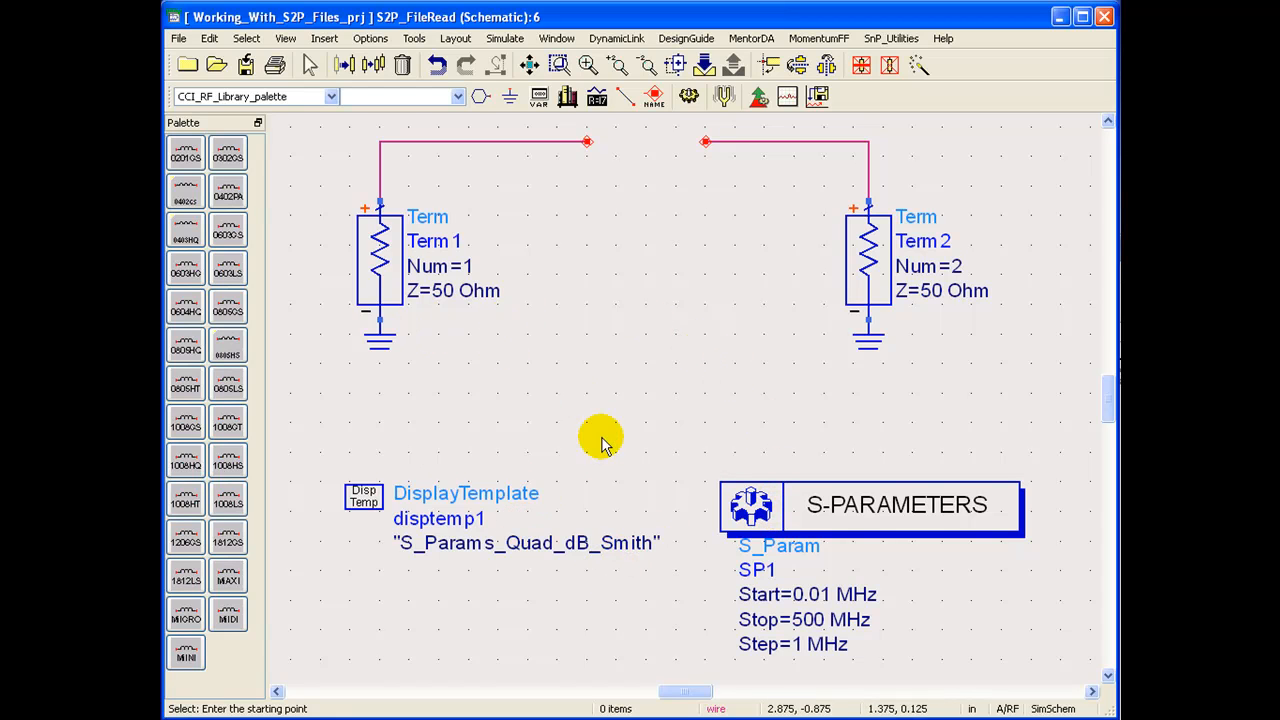
mouse_move(604, 436)
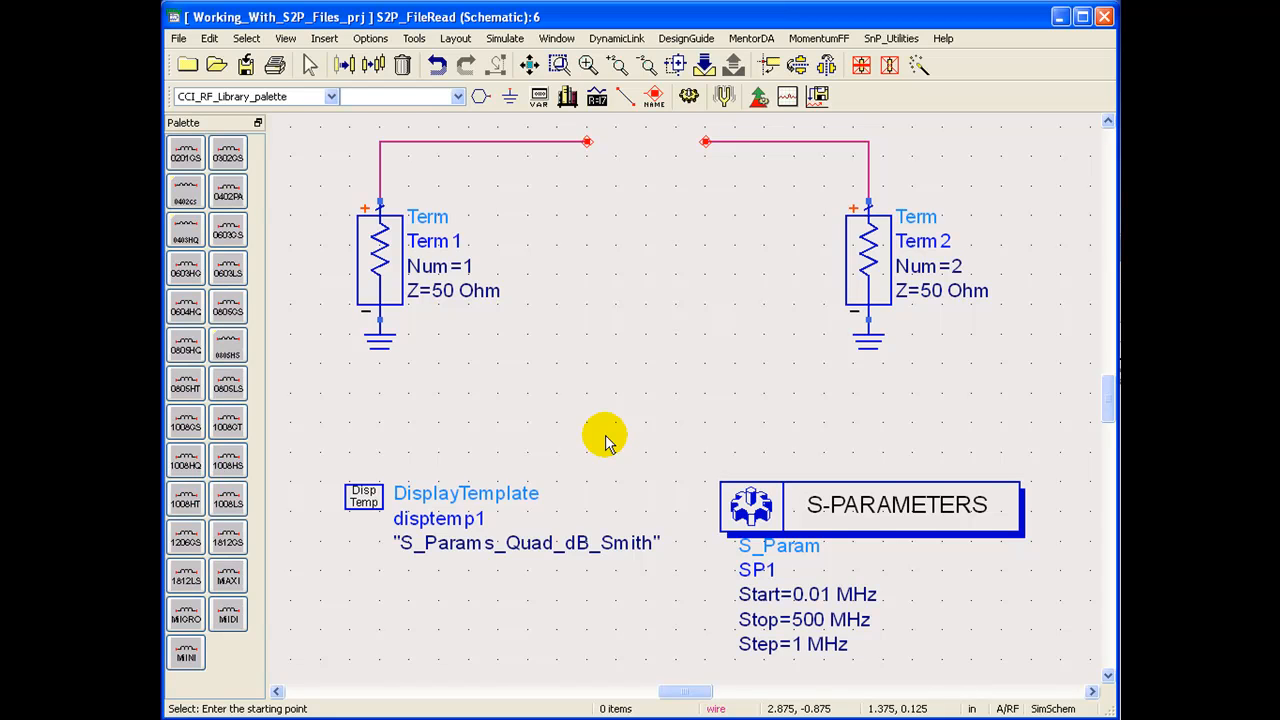
mouse_move(332, 96)
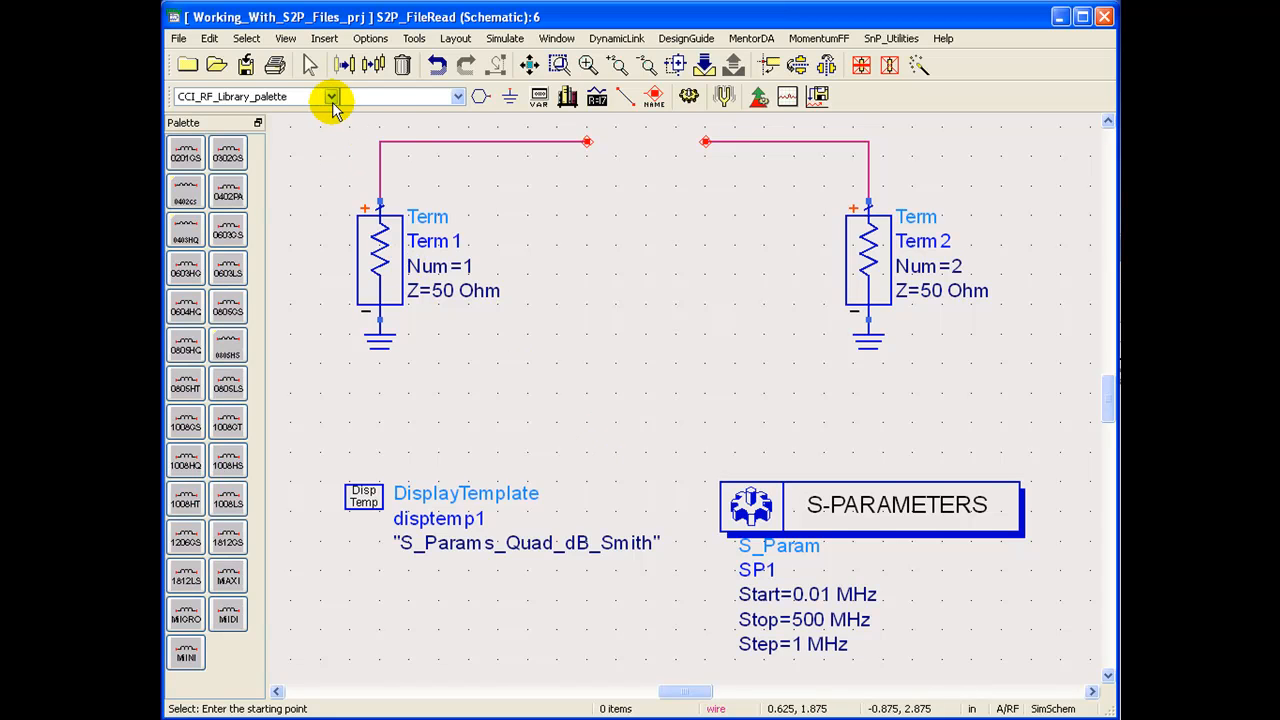
click(332, 96)
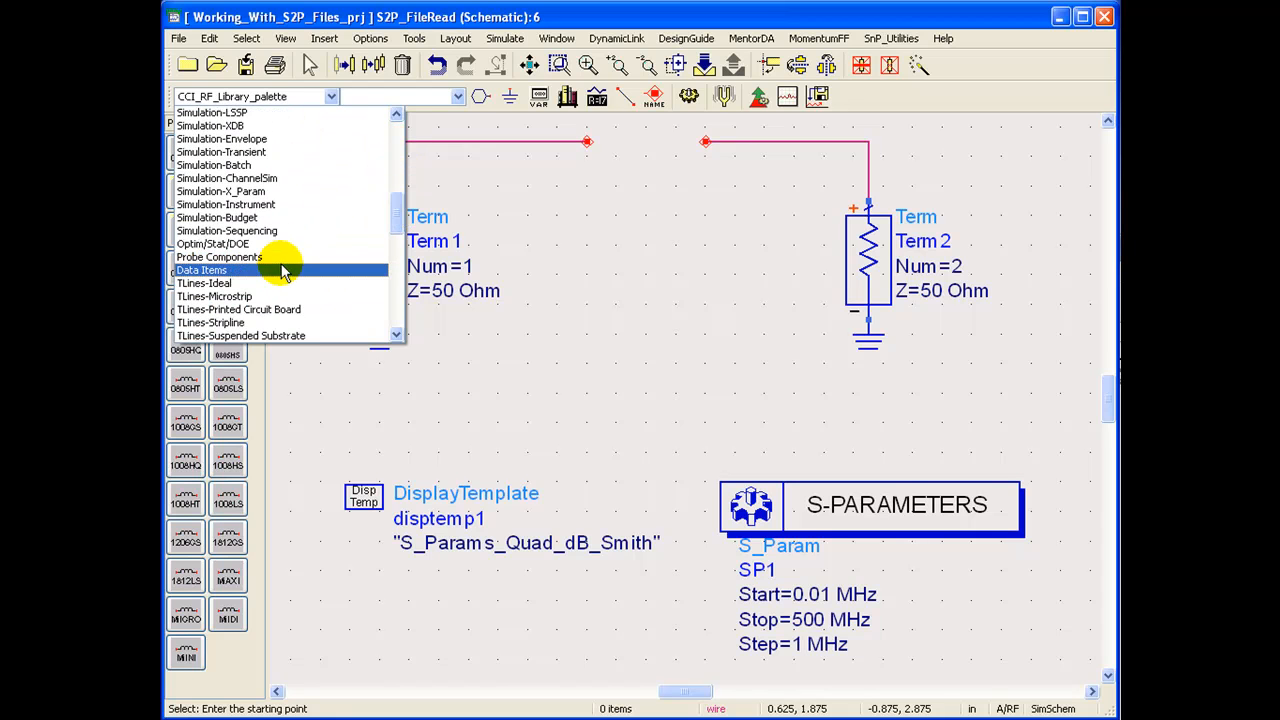
click(200, 268)
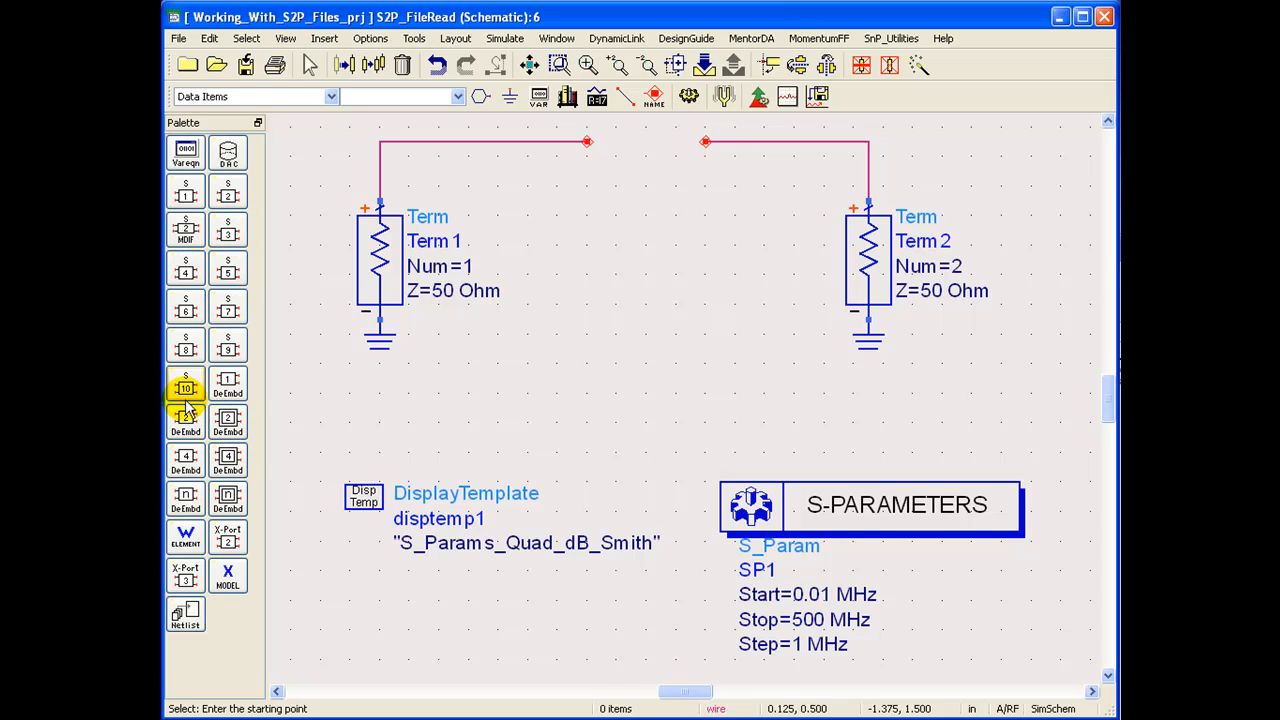
mouse_move(184, 388)
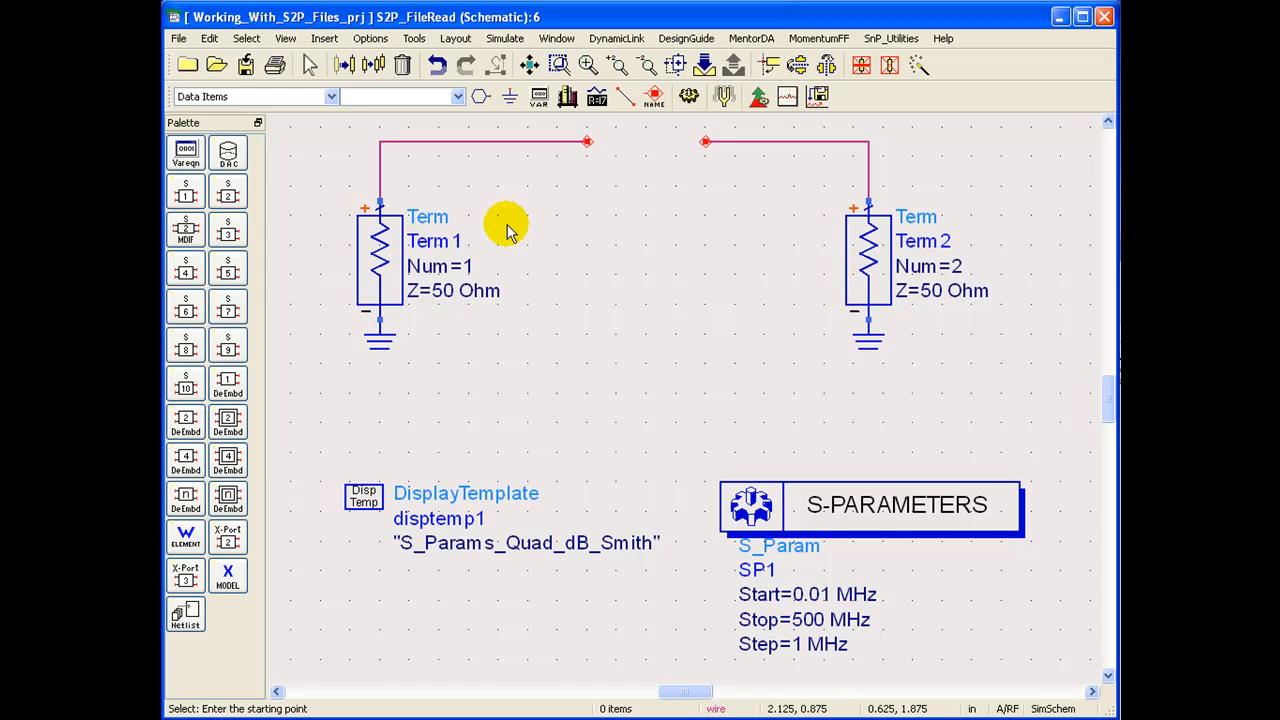
mouse_move(566, 96)
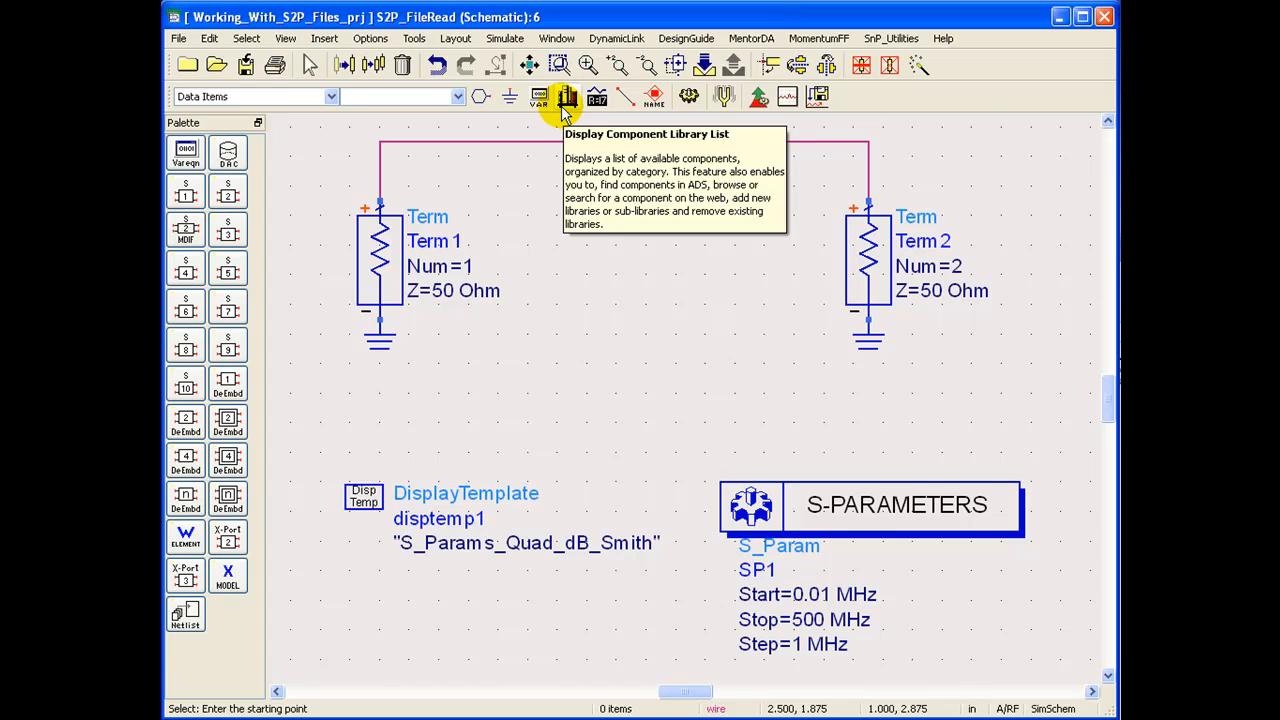
mouse_move(560, 192)
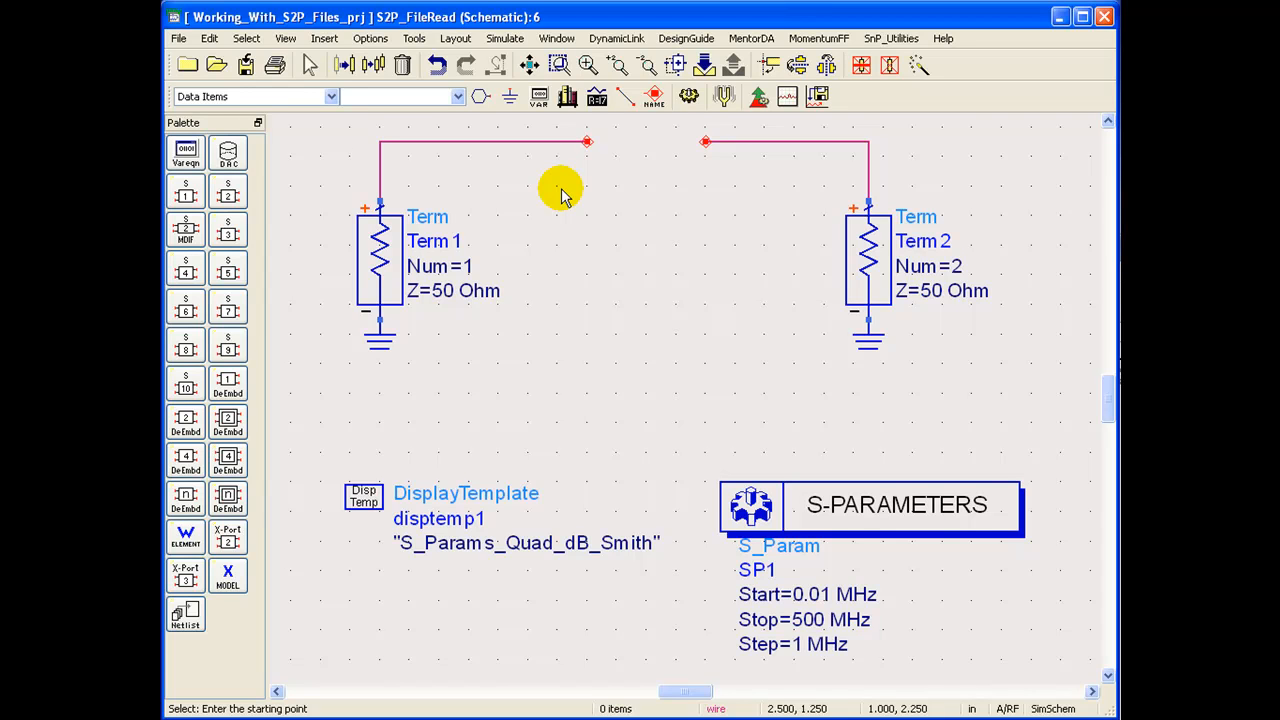
mouse_move(448, 204)
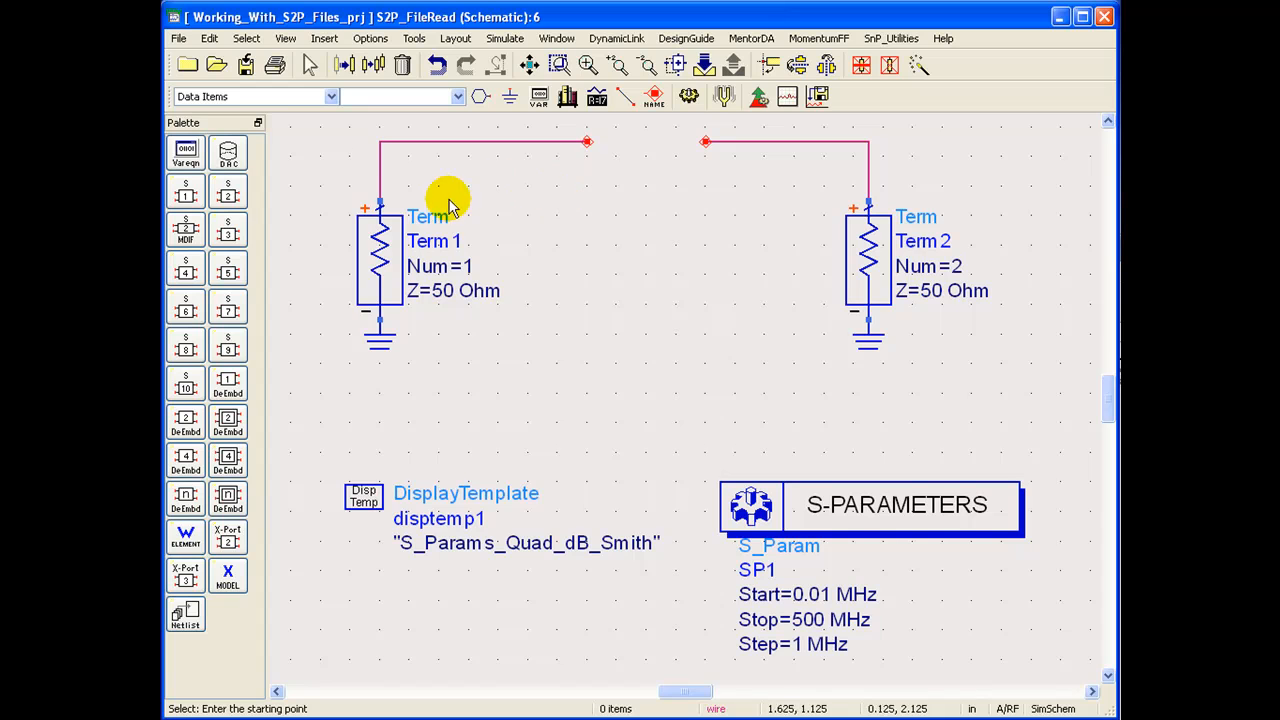
mouse_move(344, 184)
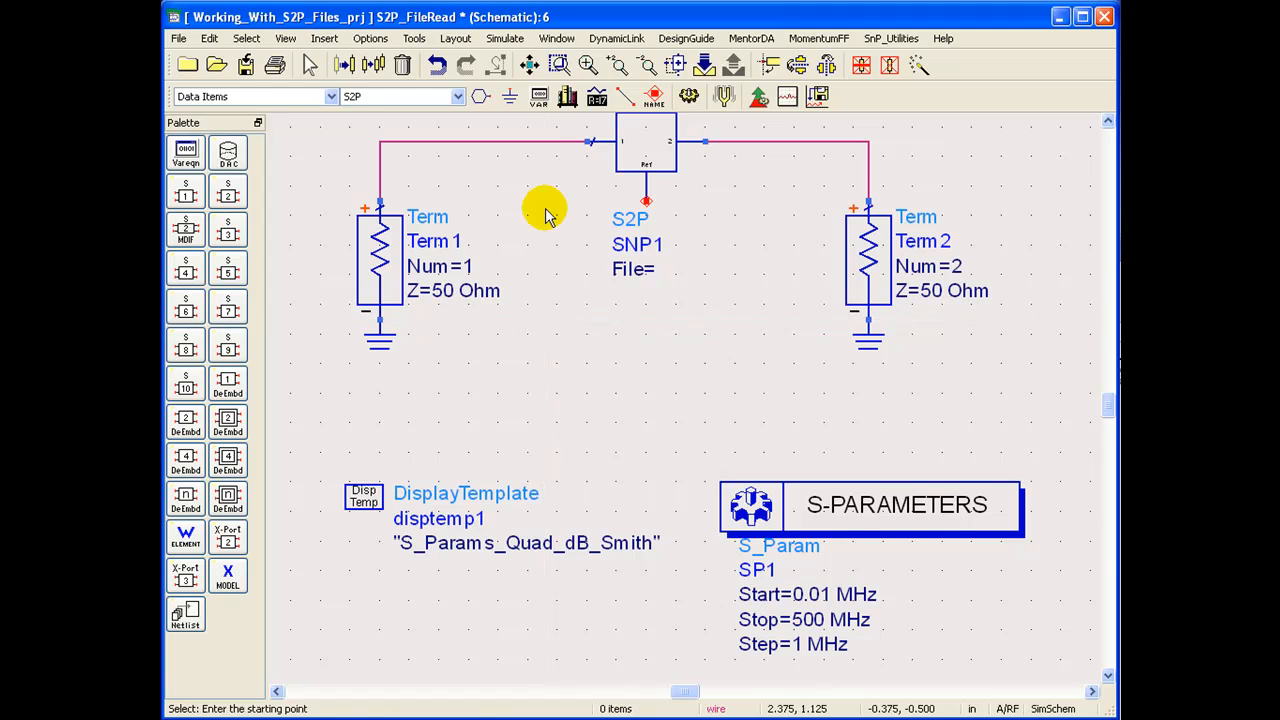
mouse_move(608, 142)
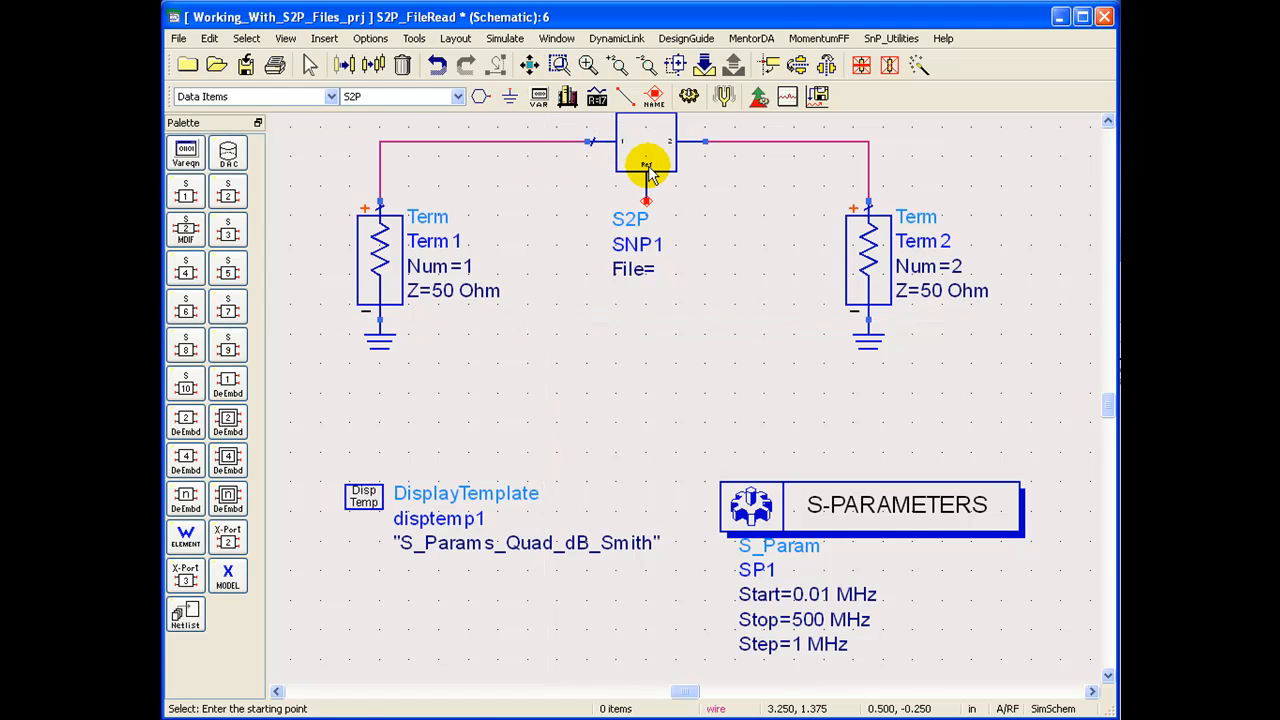
click(508, 96)
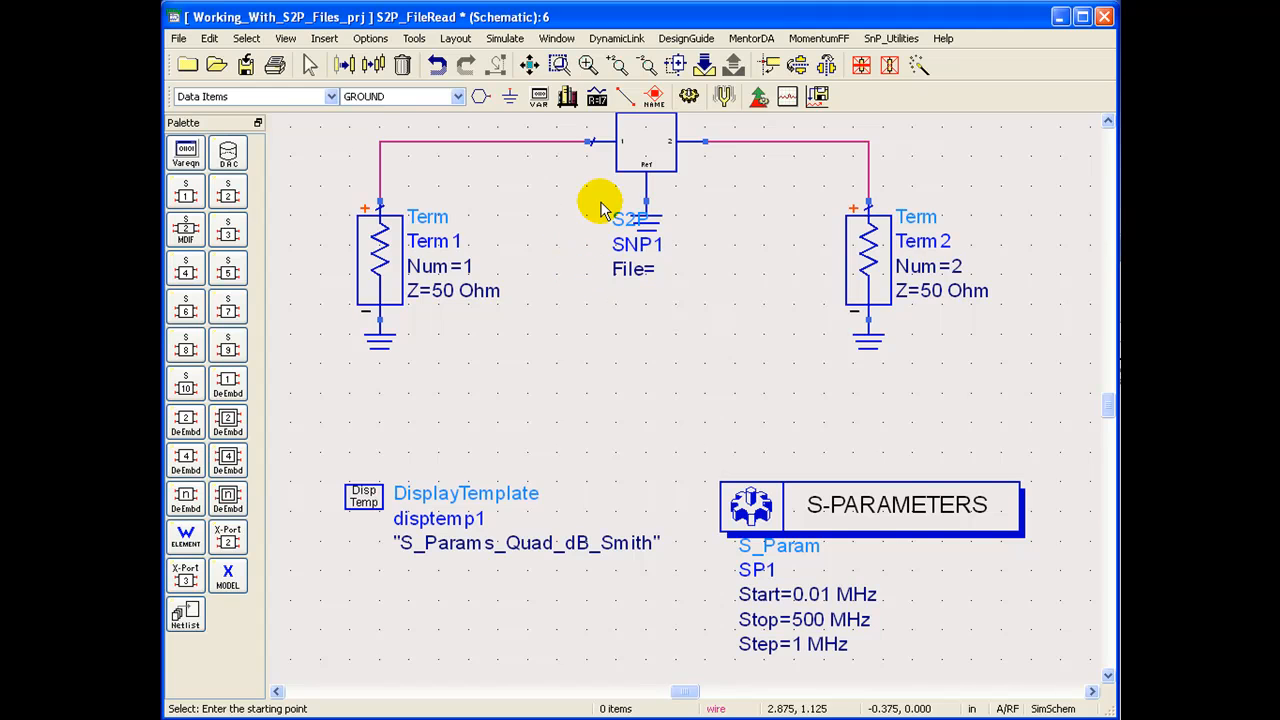
mouse_move(644, 156)
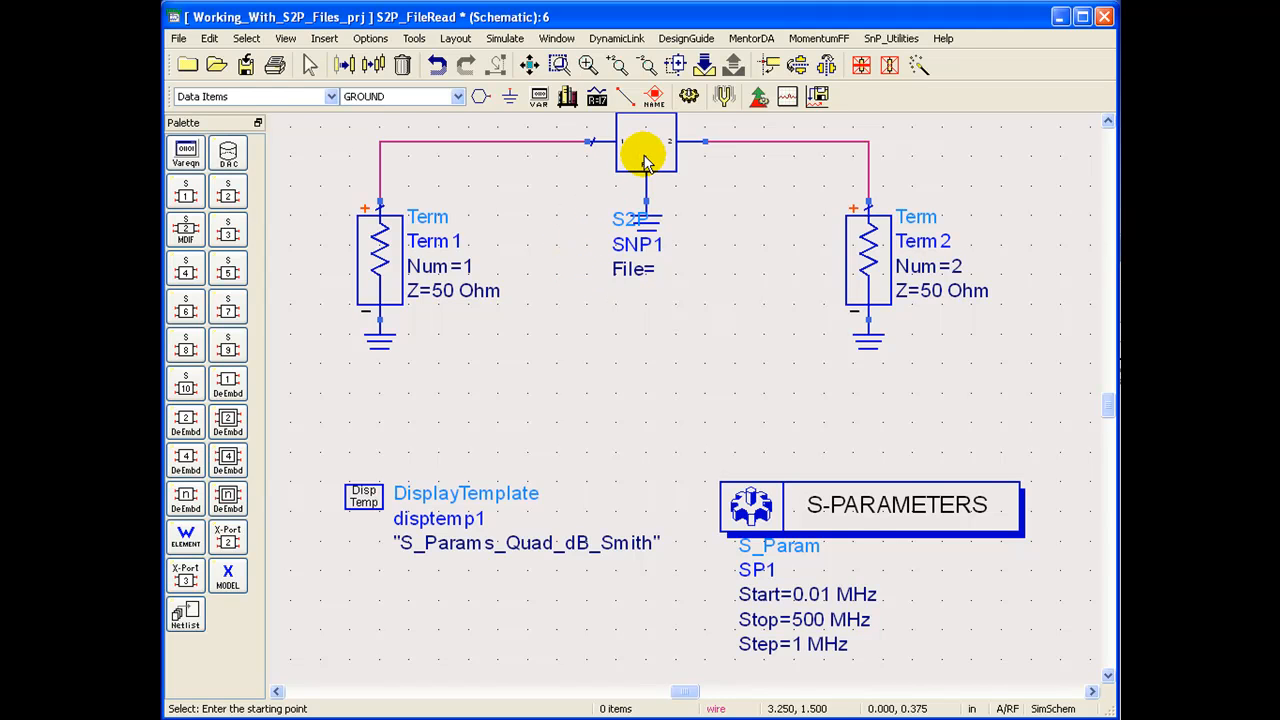
- Set SNP1's File parameter to demo_sparam.s2p from the project data folder, File Type Touchstone
double_click(644, 144)
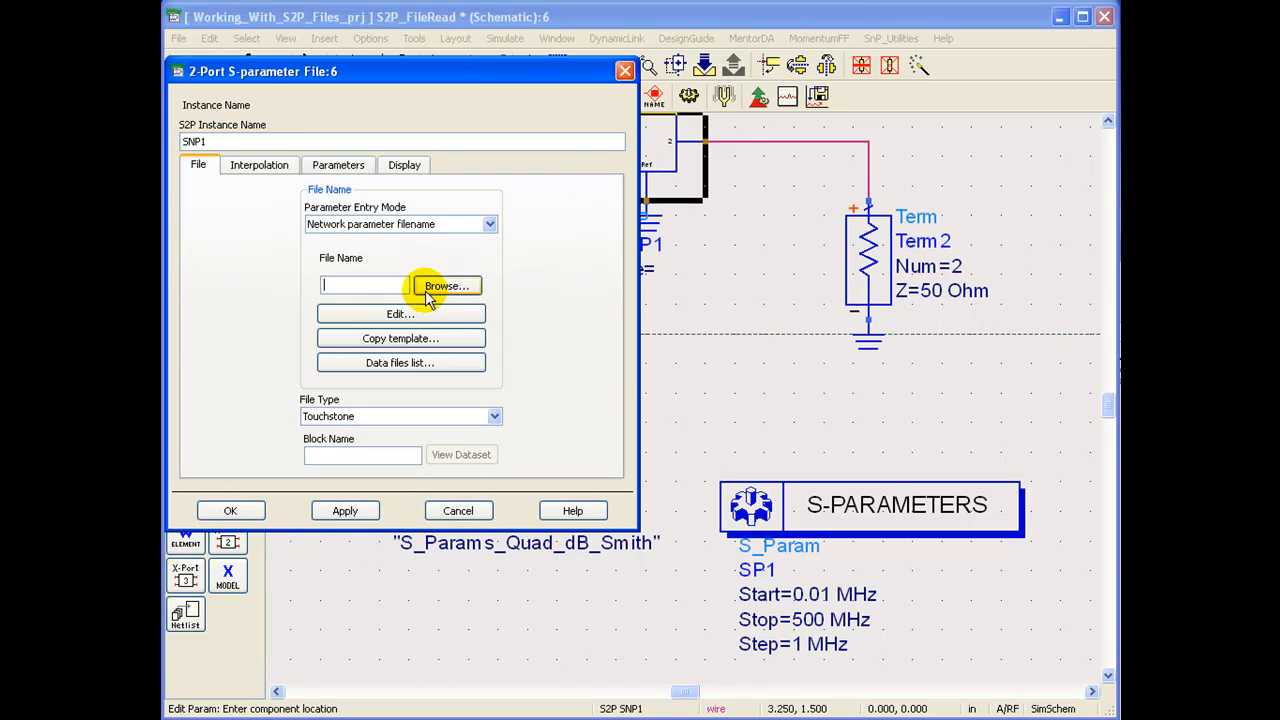
click(444, 286)
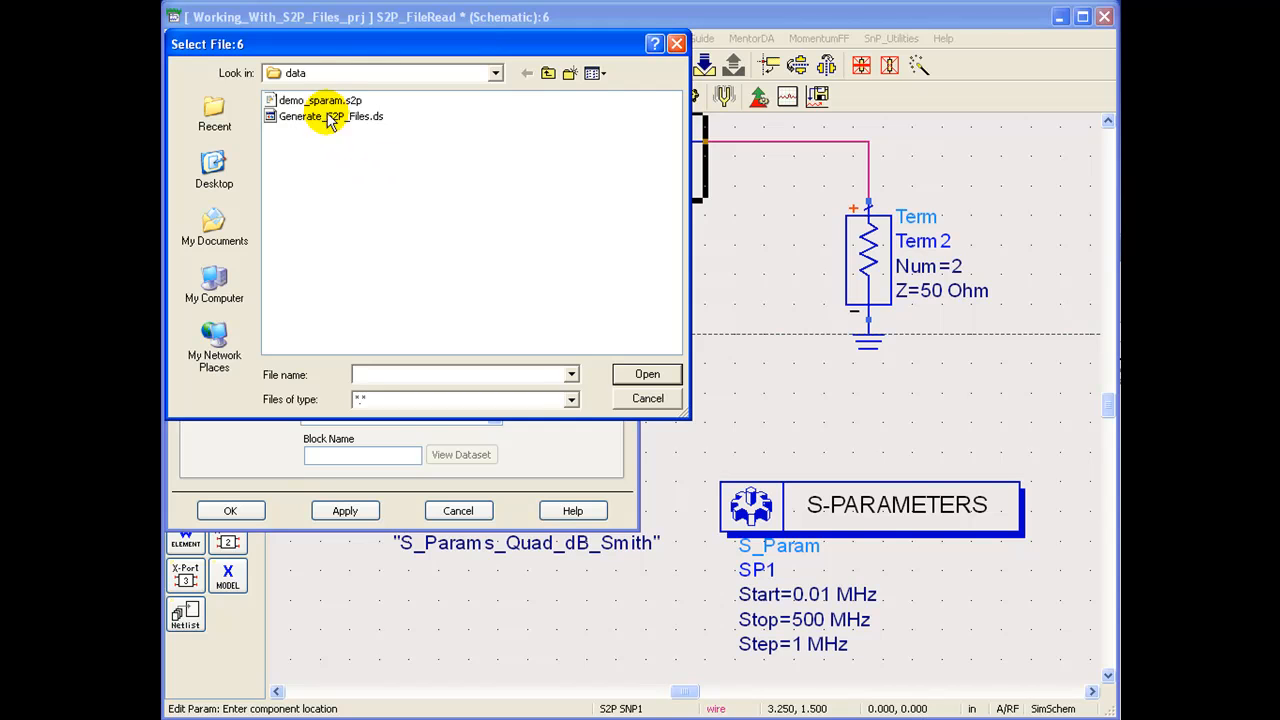
mouse_move(330, 104)
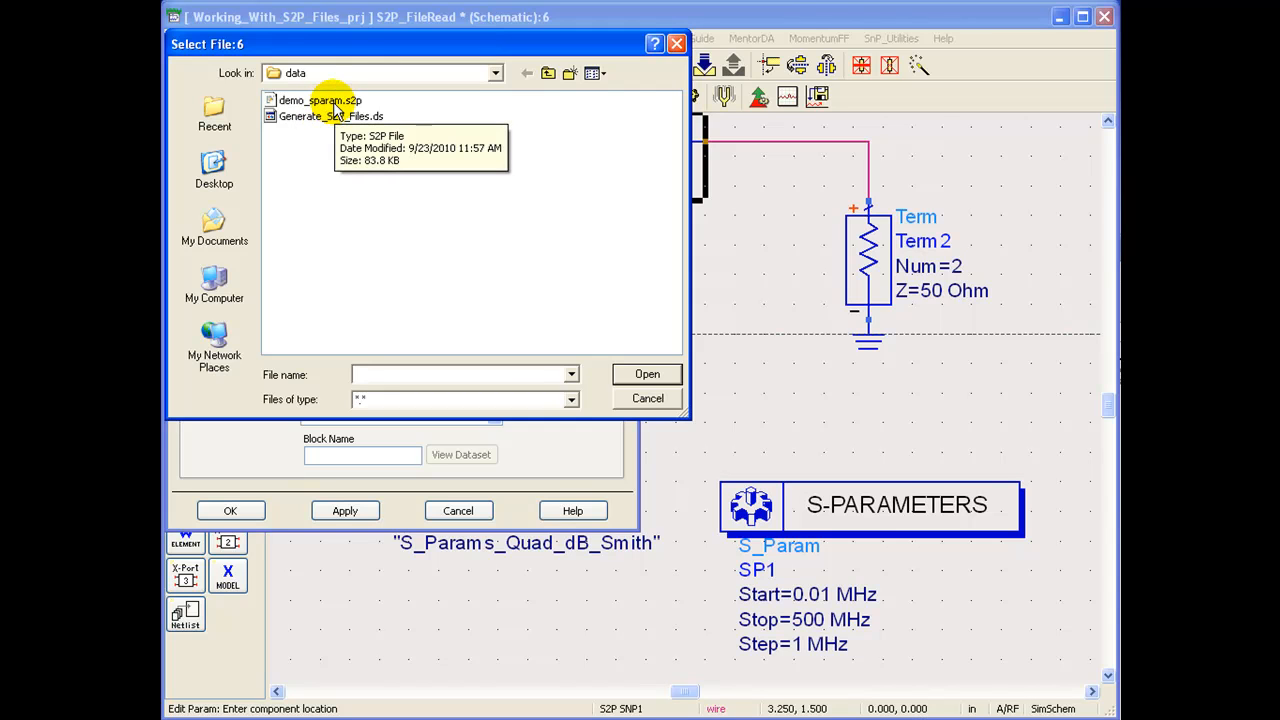
click(318, 100)
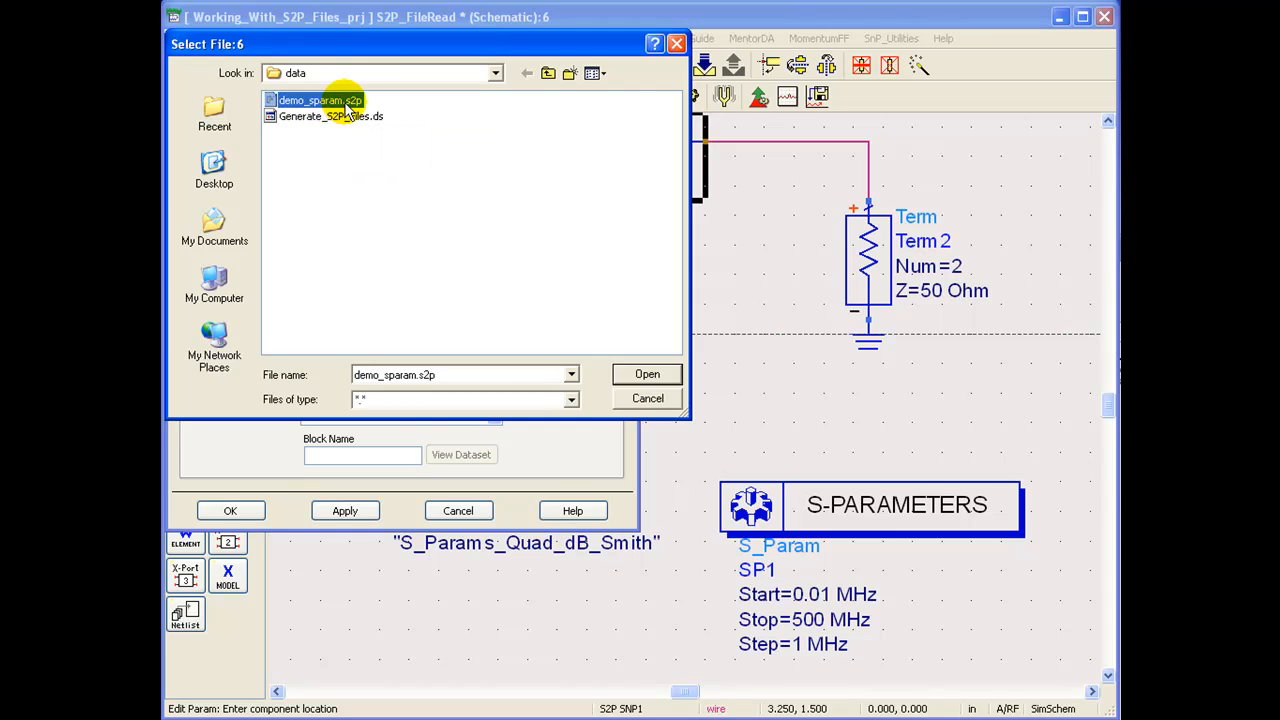
click(646, 374)
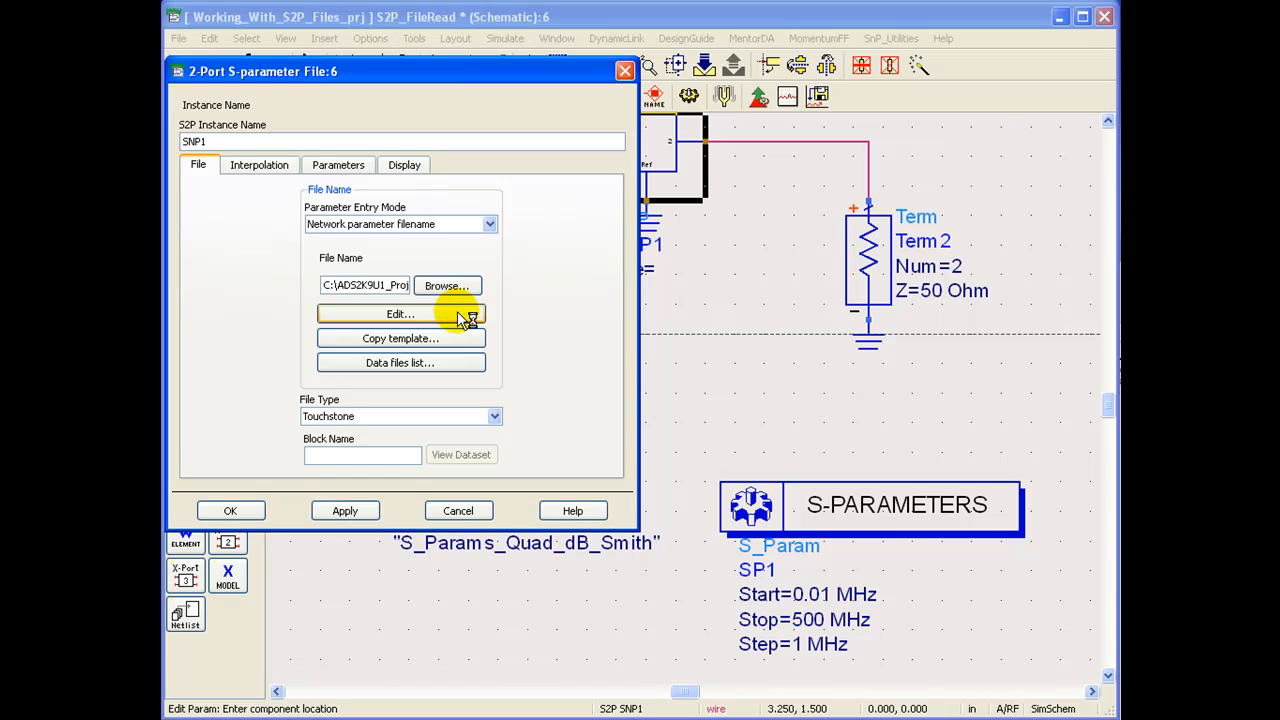
- View demo_sparam.s2p in WordPad and highlight the option-line keyword and reference impedance
click(400, 314)
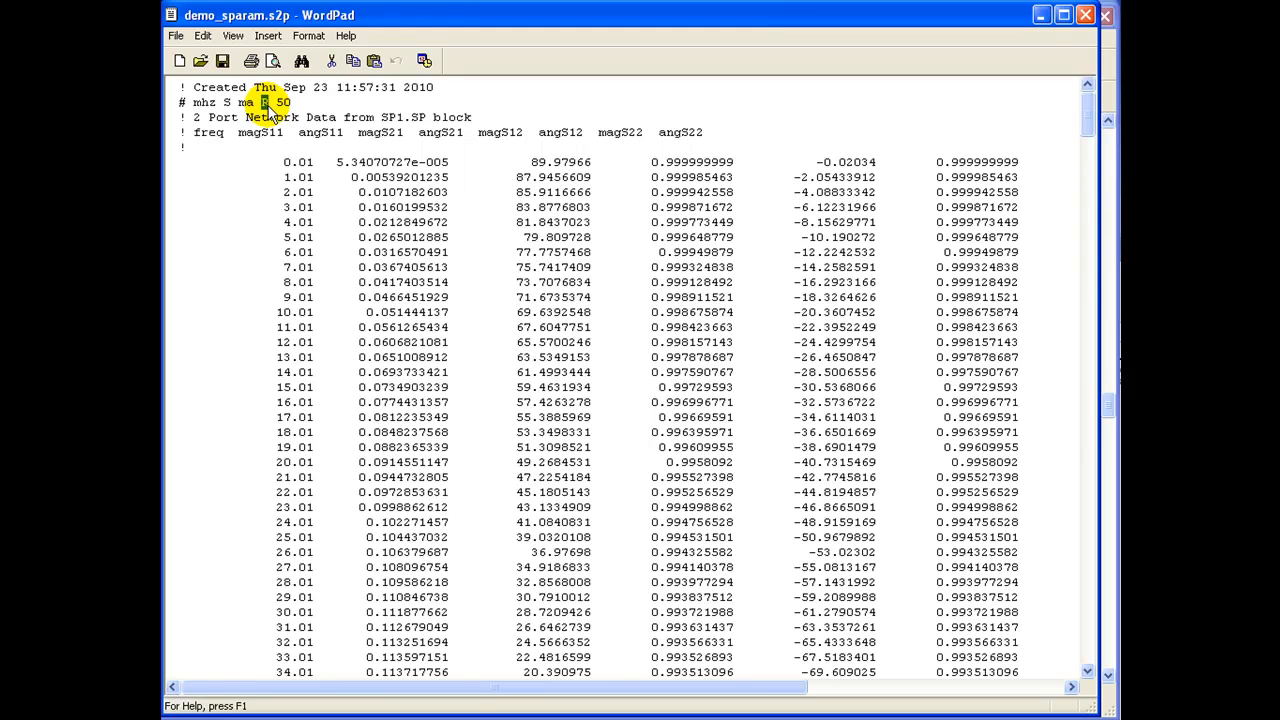
double_click(288, 102)
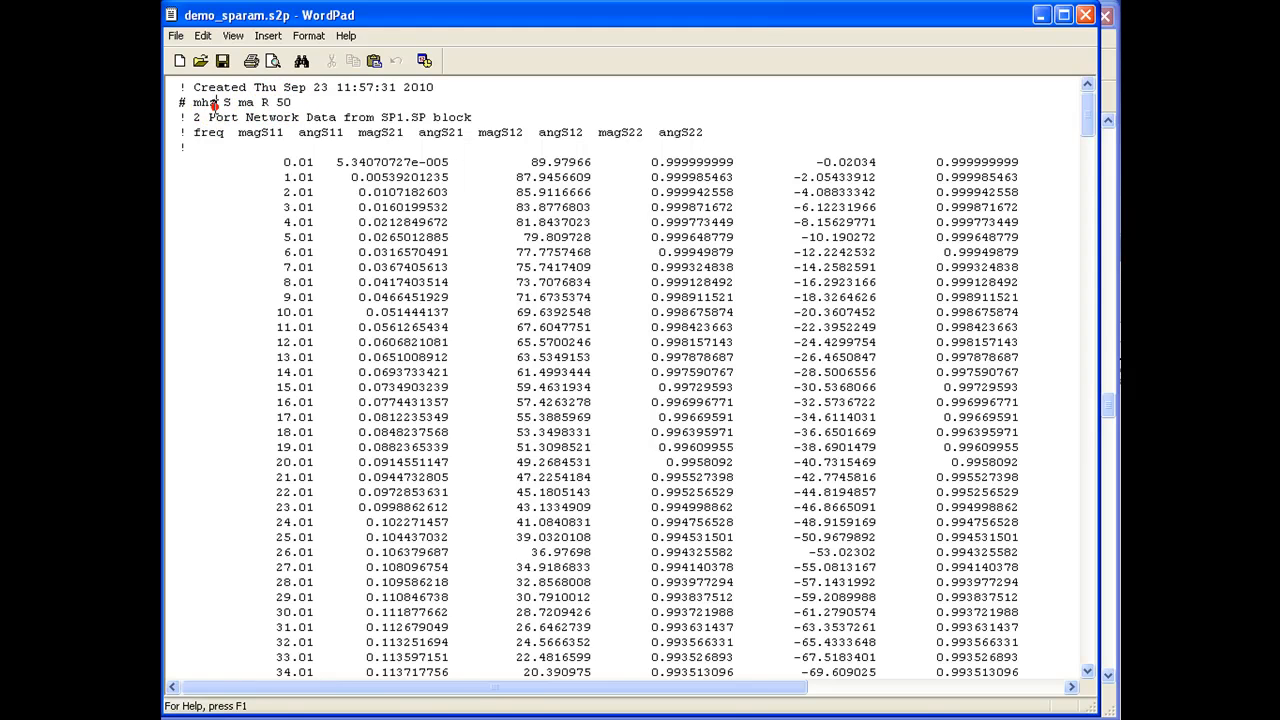
double_click(204, 102)
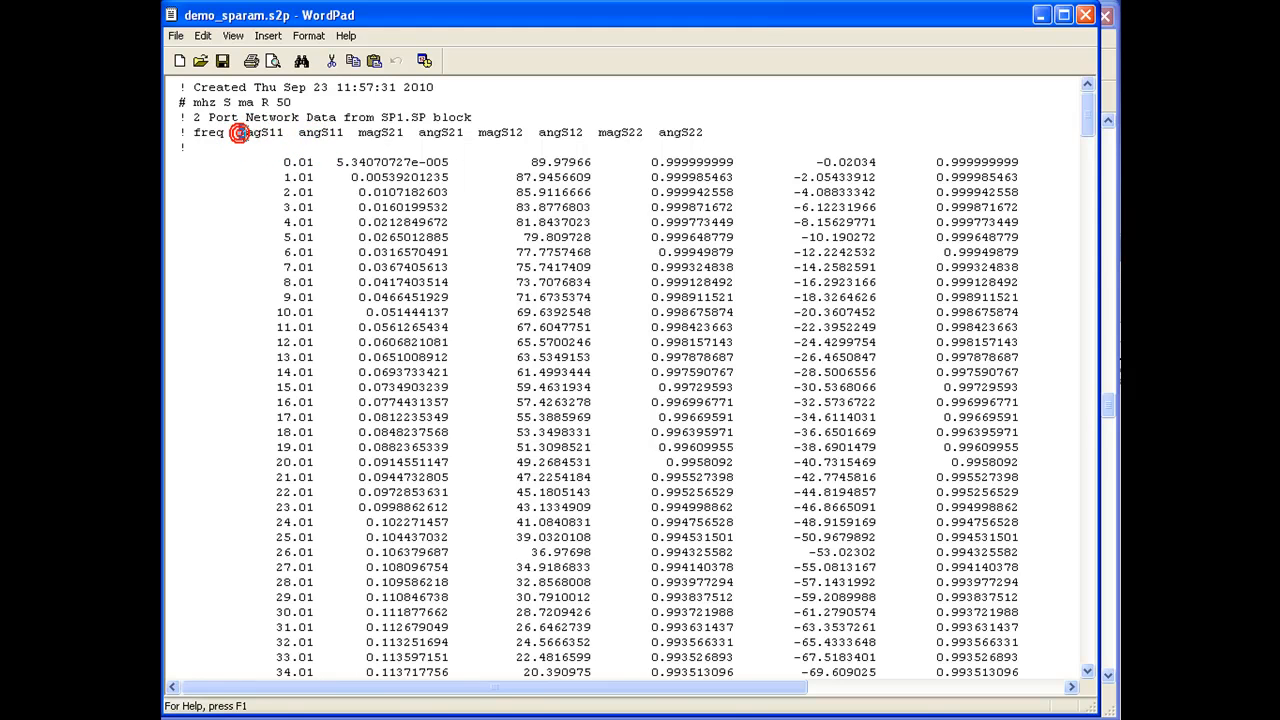
- Highlight the freq, magS11 and angS11 column labels and scroll through the data rows
double_click(258, 132)
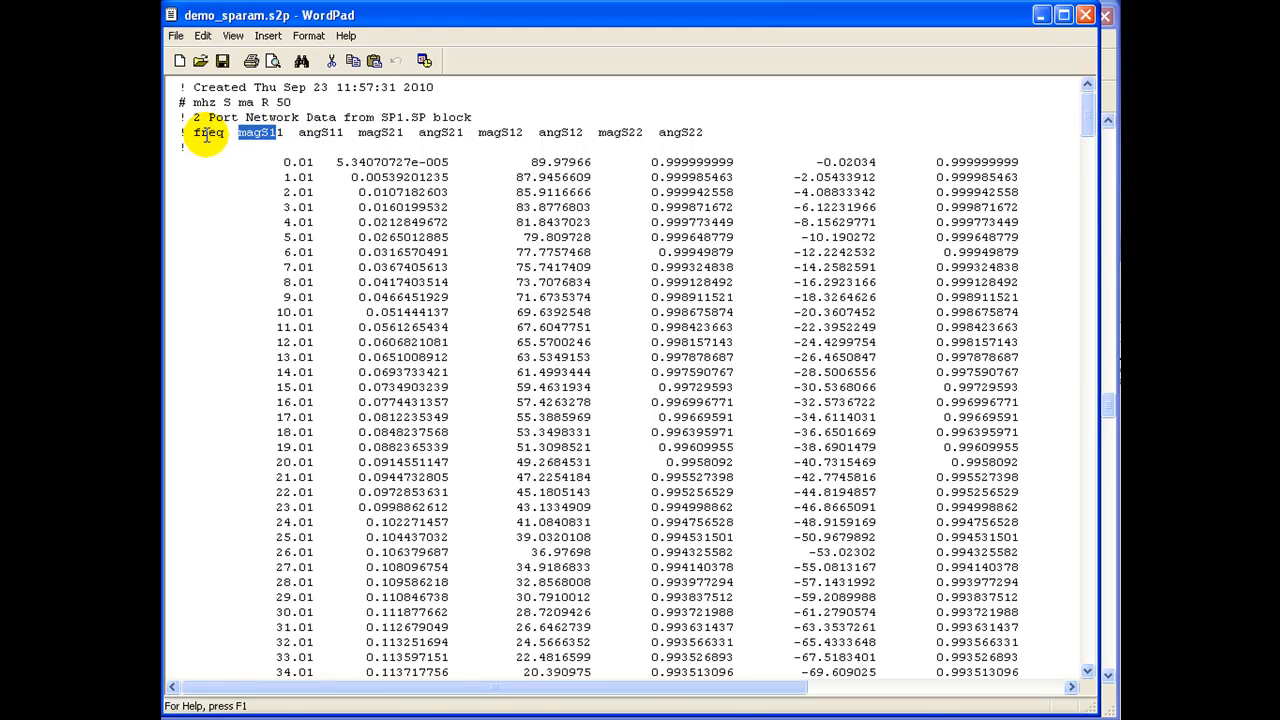
double_click(206, 132)
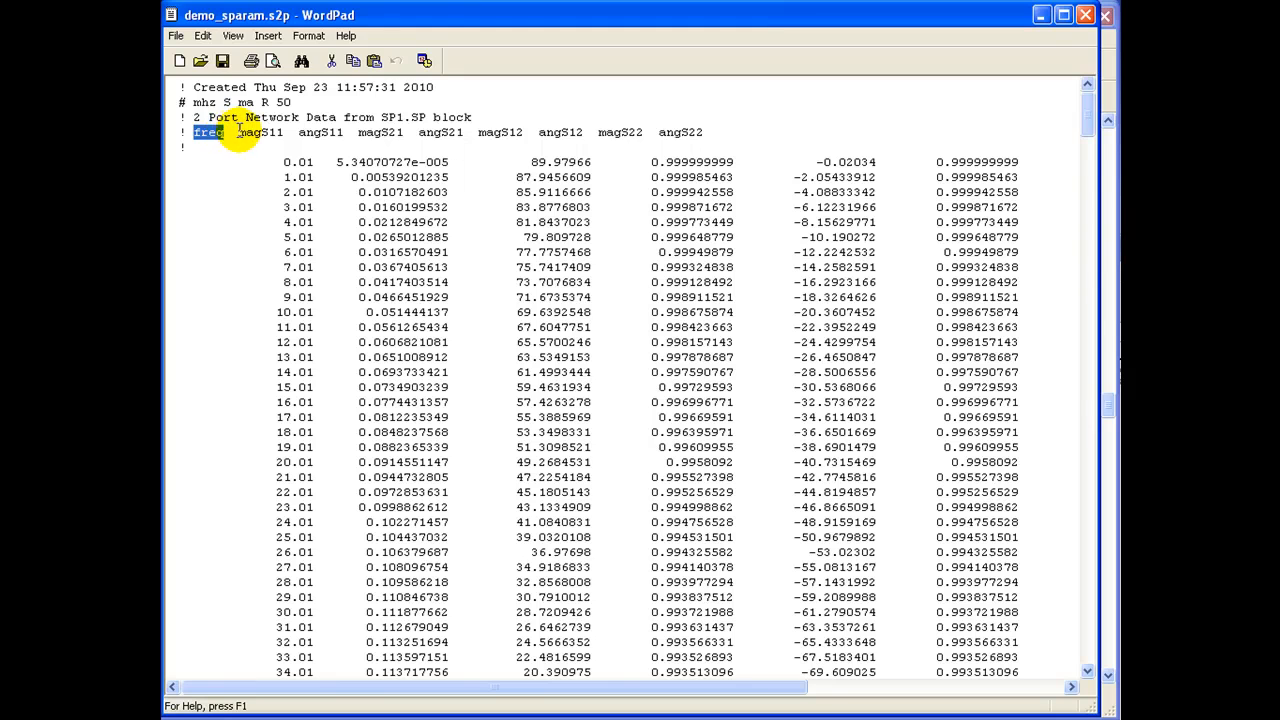
double_click(260, 132)
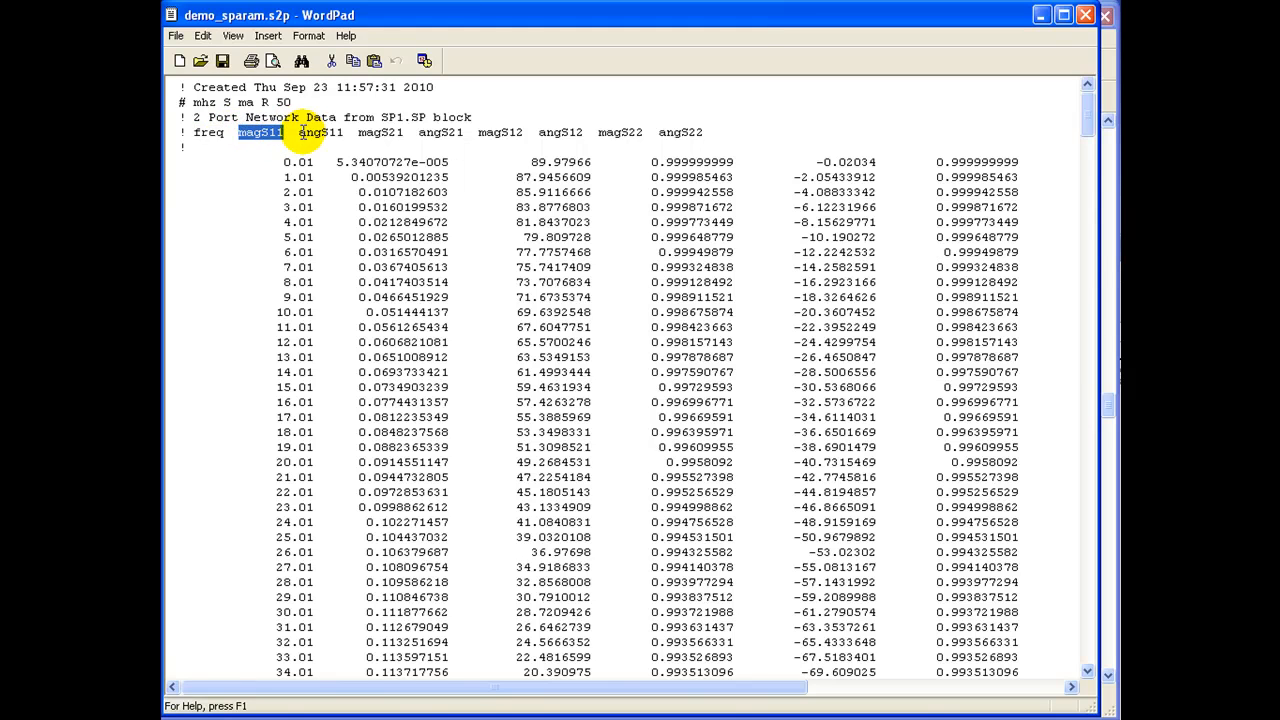
click(360, 132)
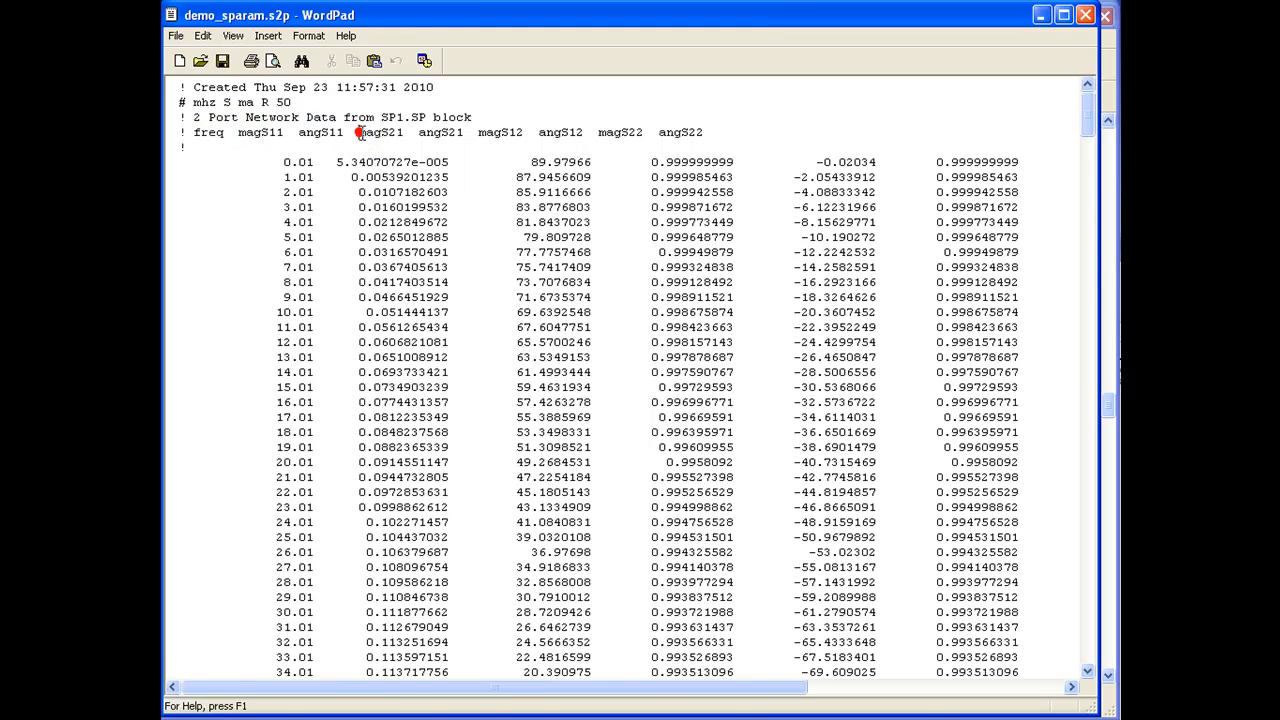
double_click(380, 132)
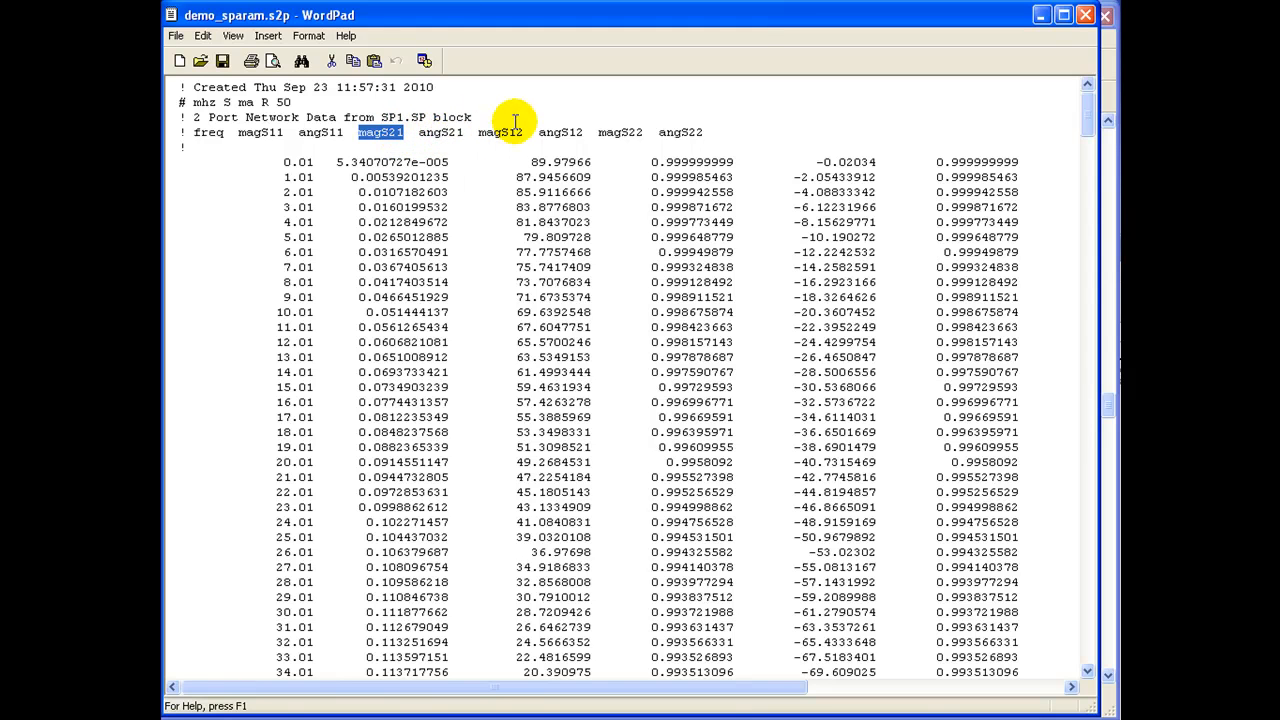
mouse_move(684, 132)
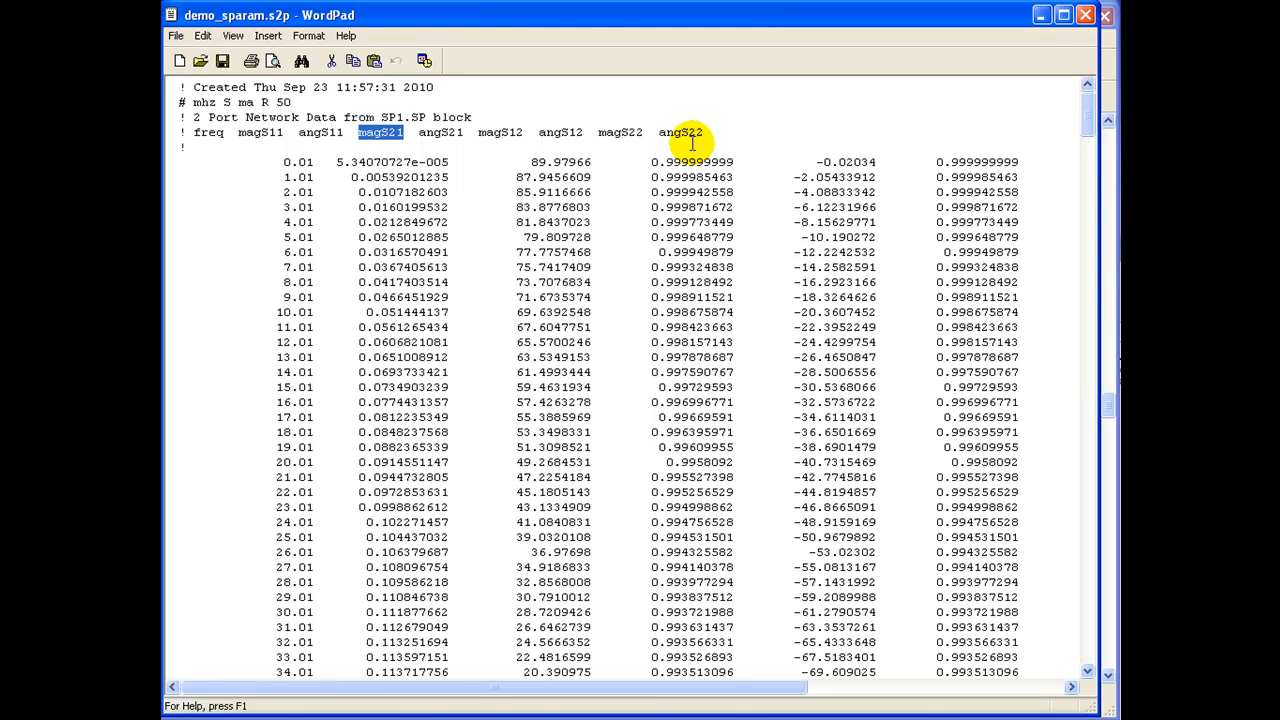
mouse_move(624, 668)
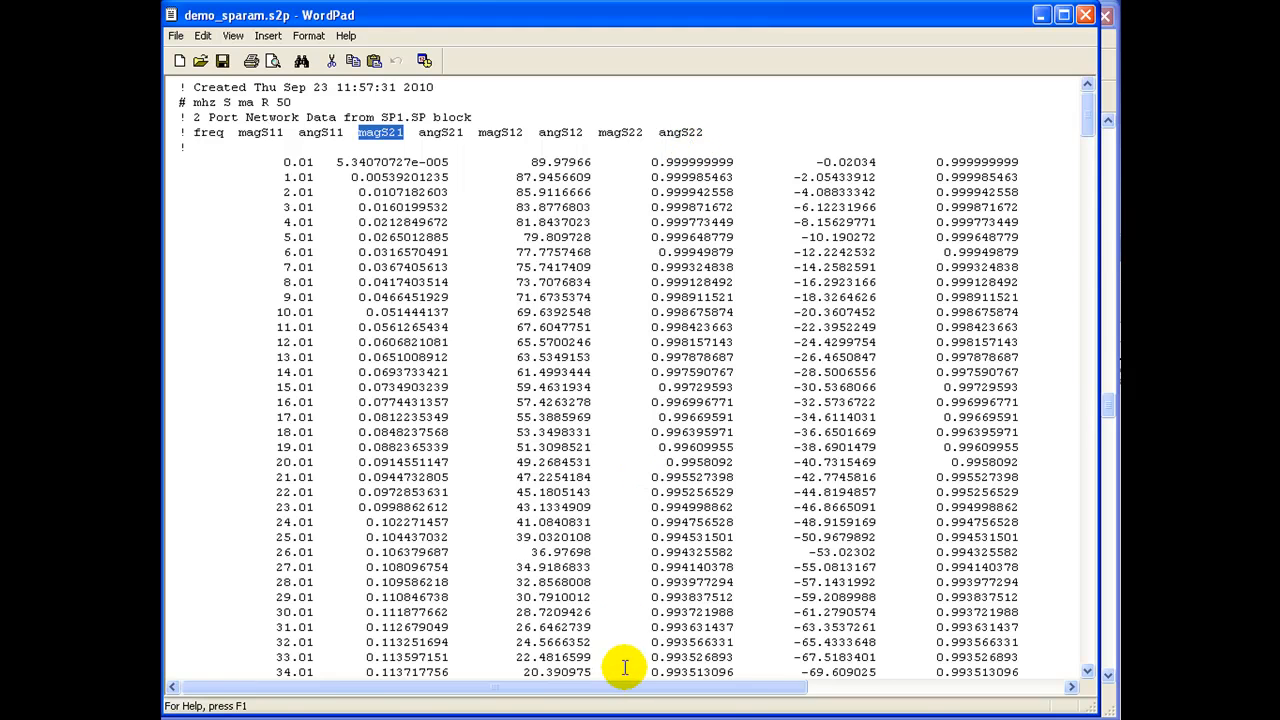
mouse_move(440, 476)
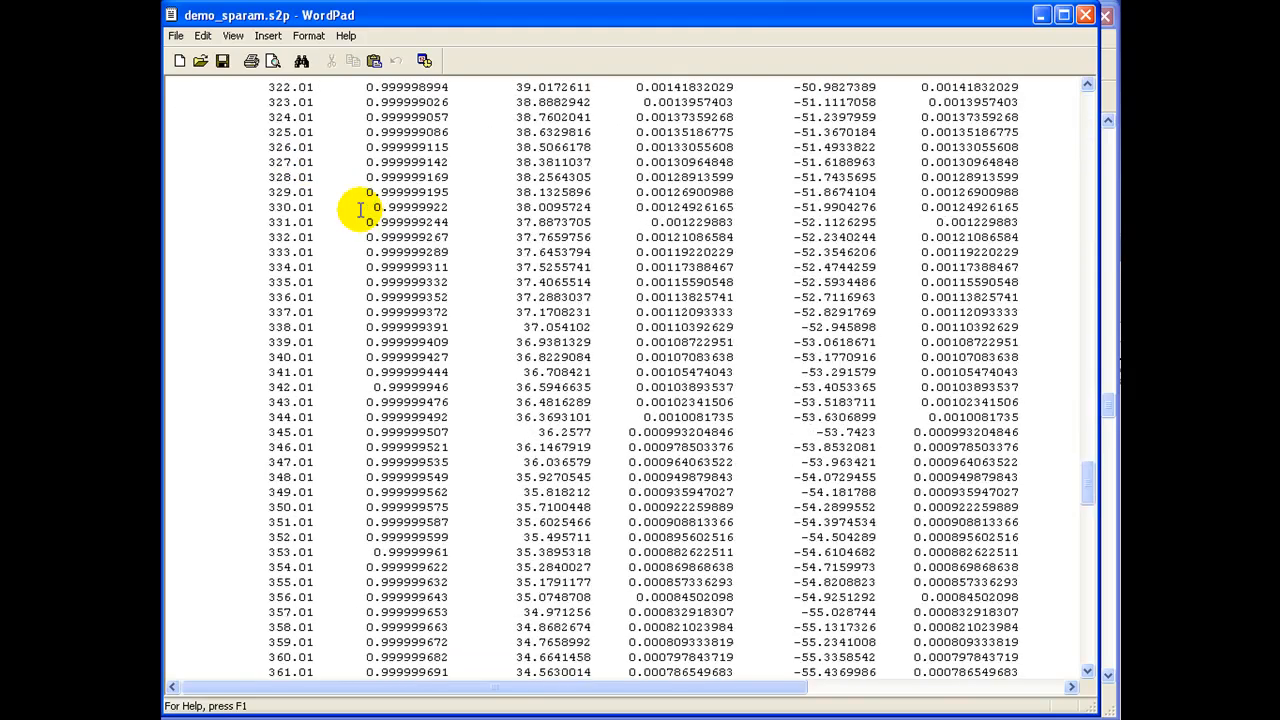
scroll(down, 3)
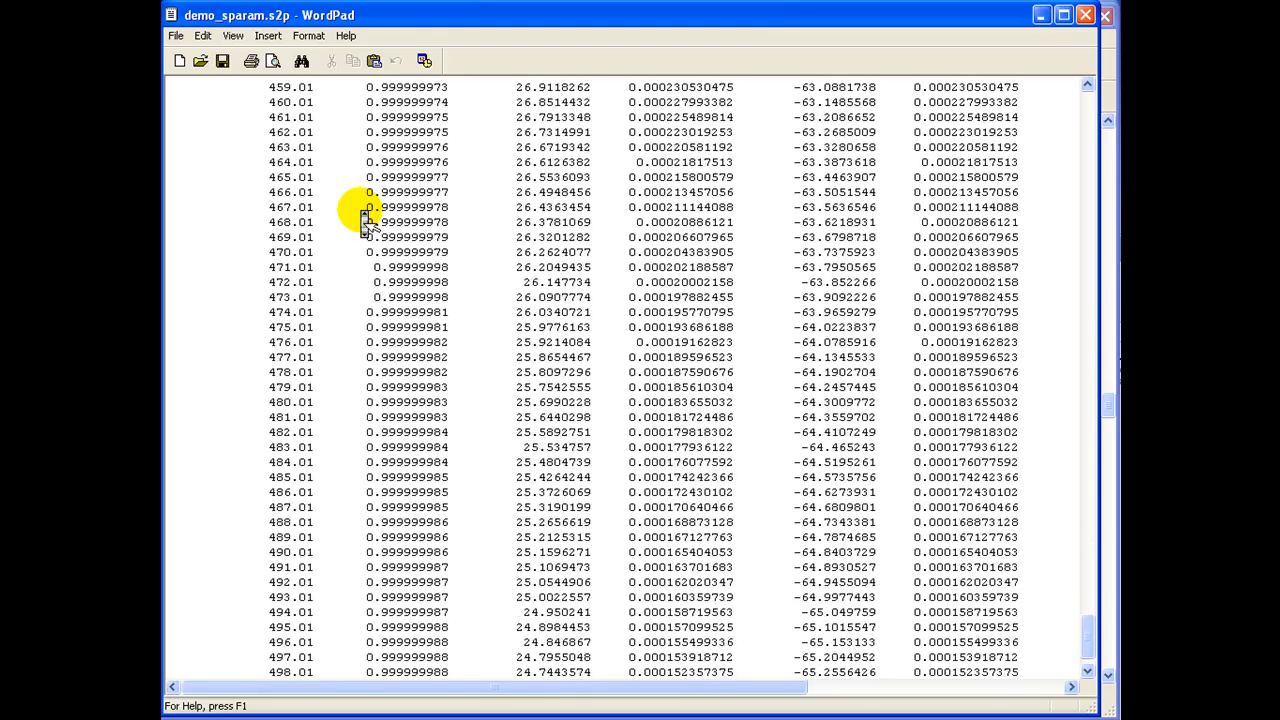
scroll(down, 3)
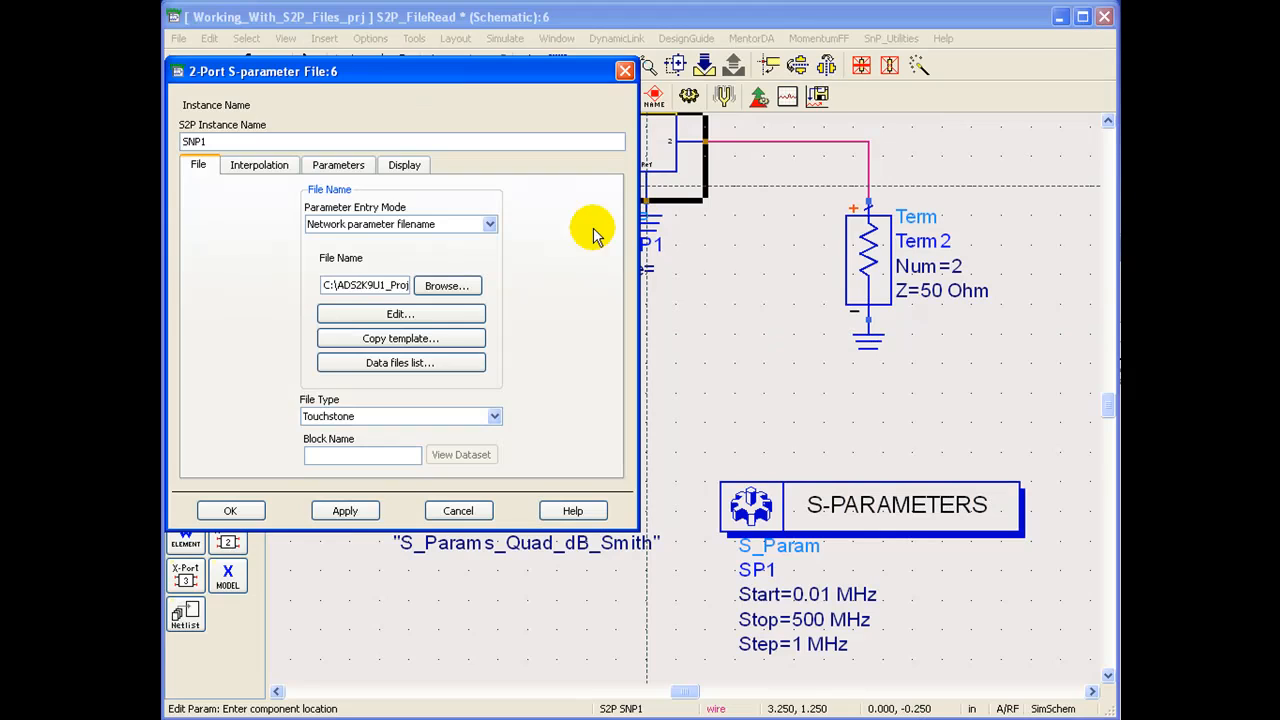
mouse_move(292, 210)
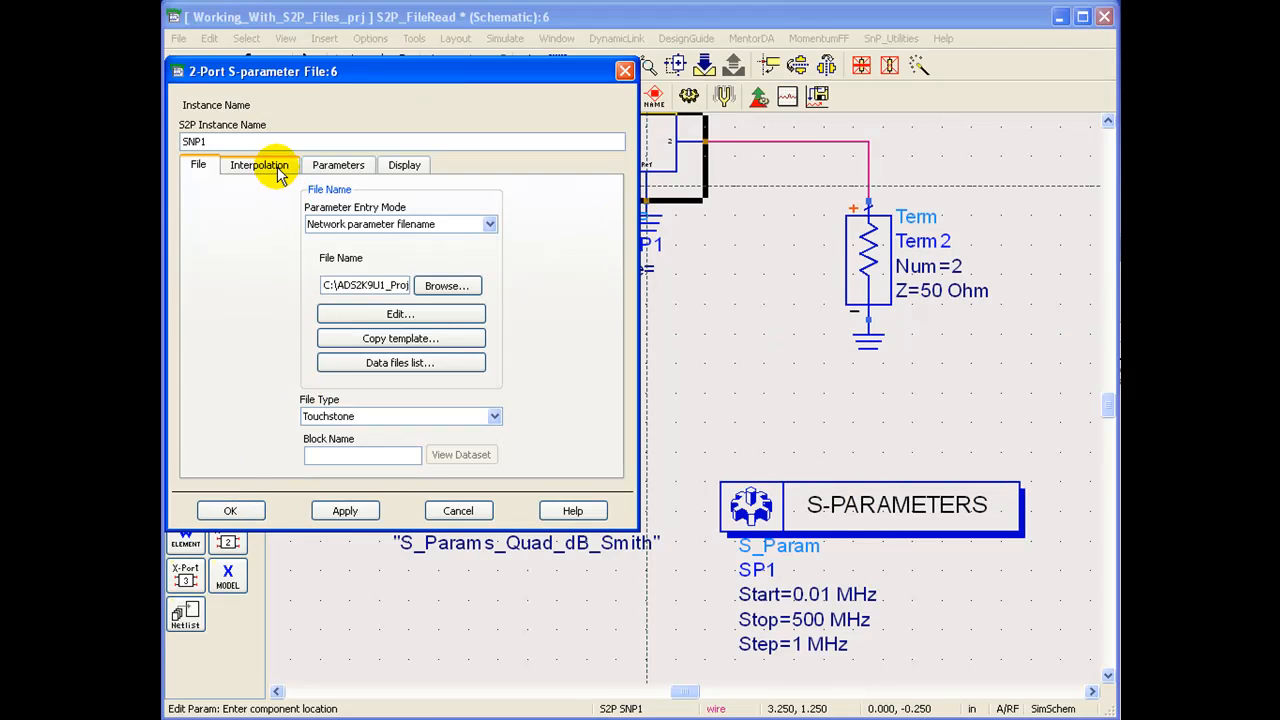
- Review the Interpolation settings and accept the 2-Port S-parameter File properties
click(260, 164)
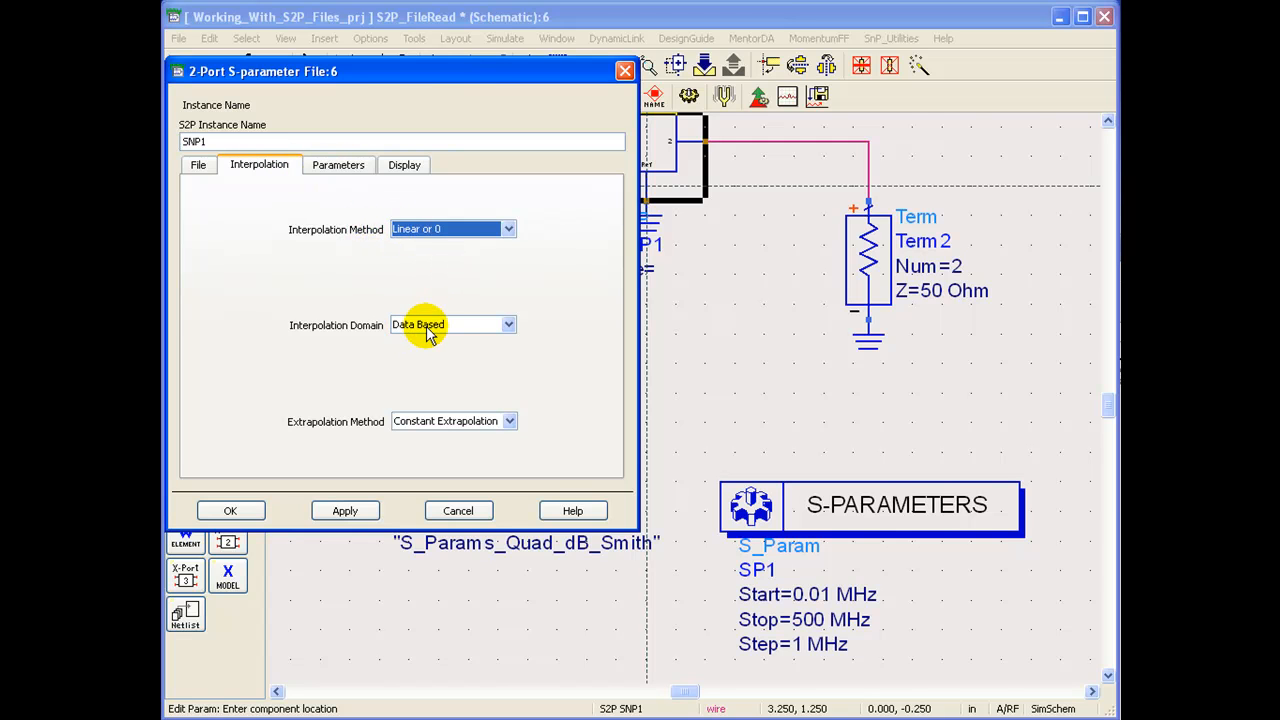
mouse_move(488, 272)
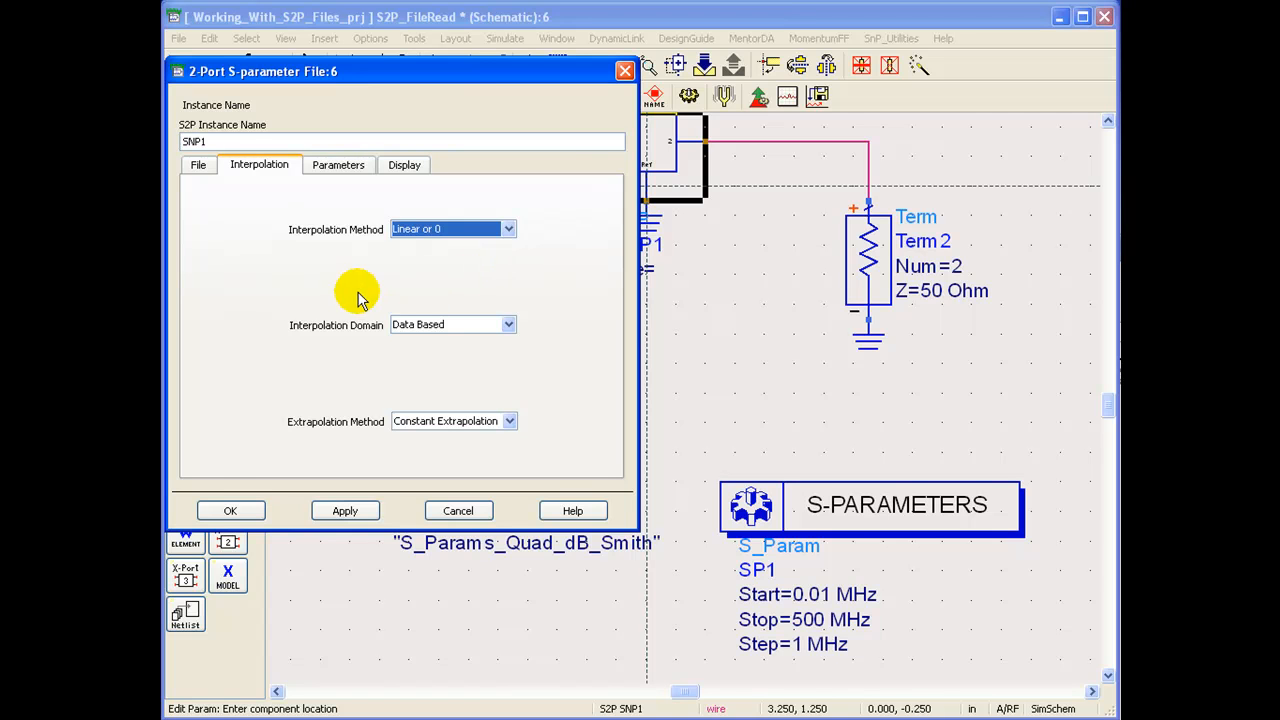
click(230, 510)
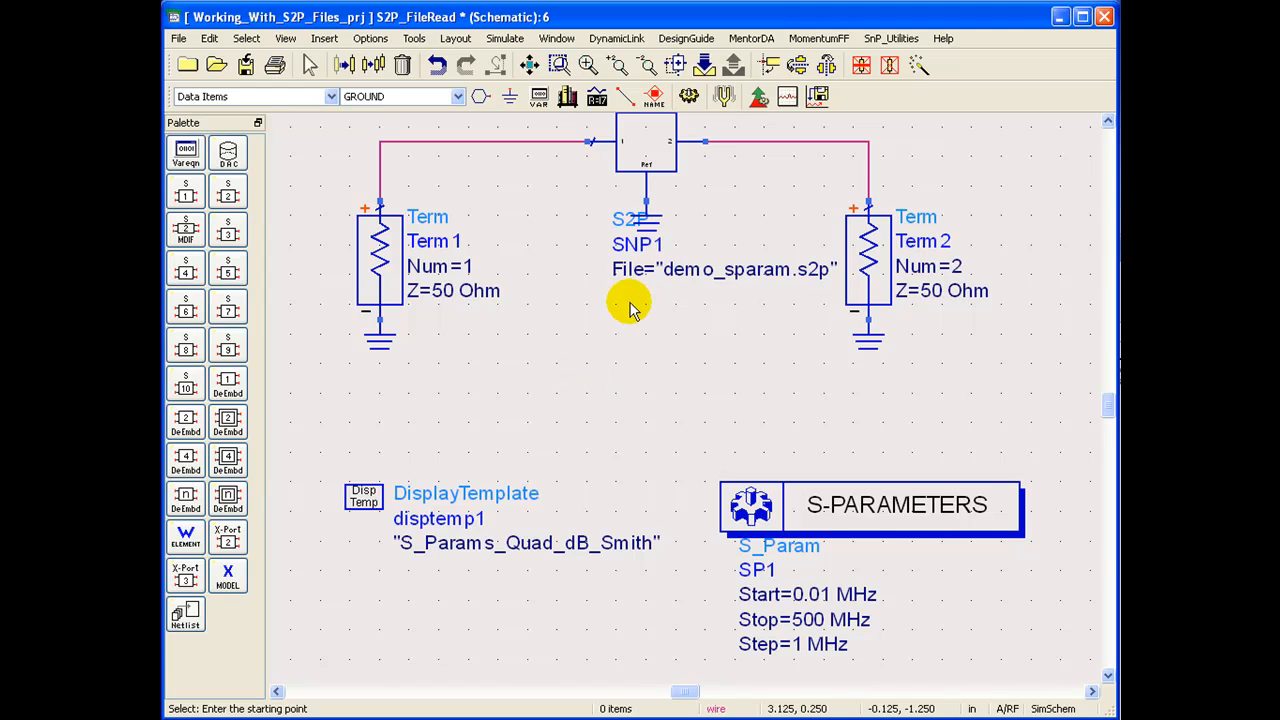
mouse_move(660, 280)
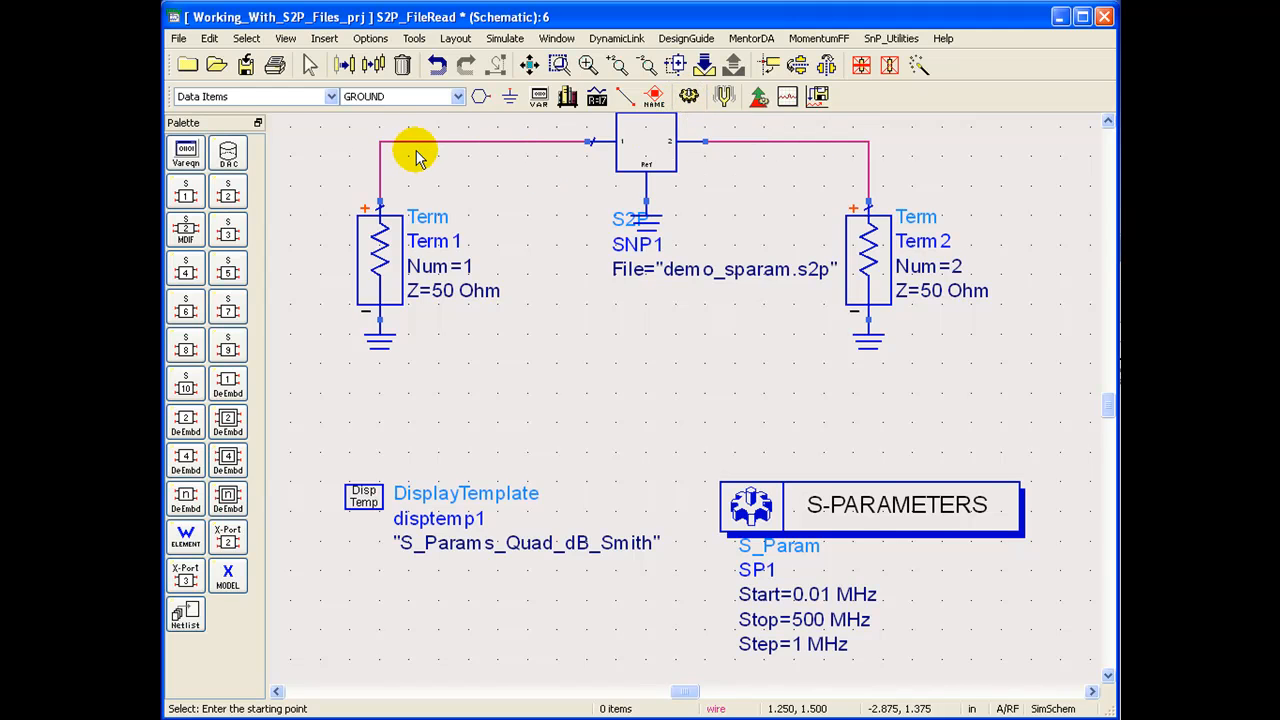
mouse_move(518, 158)
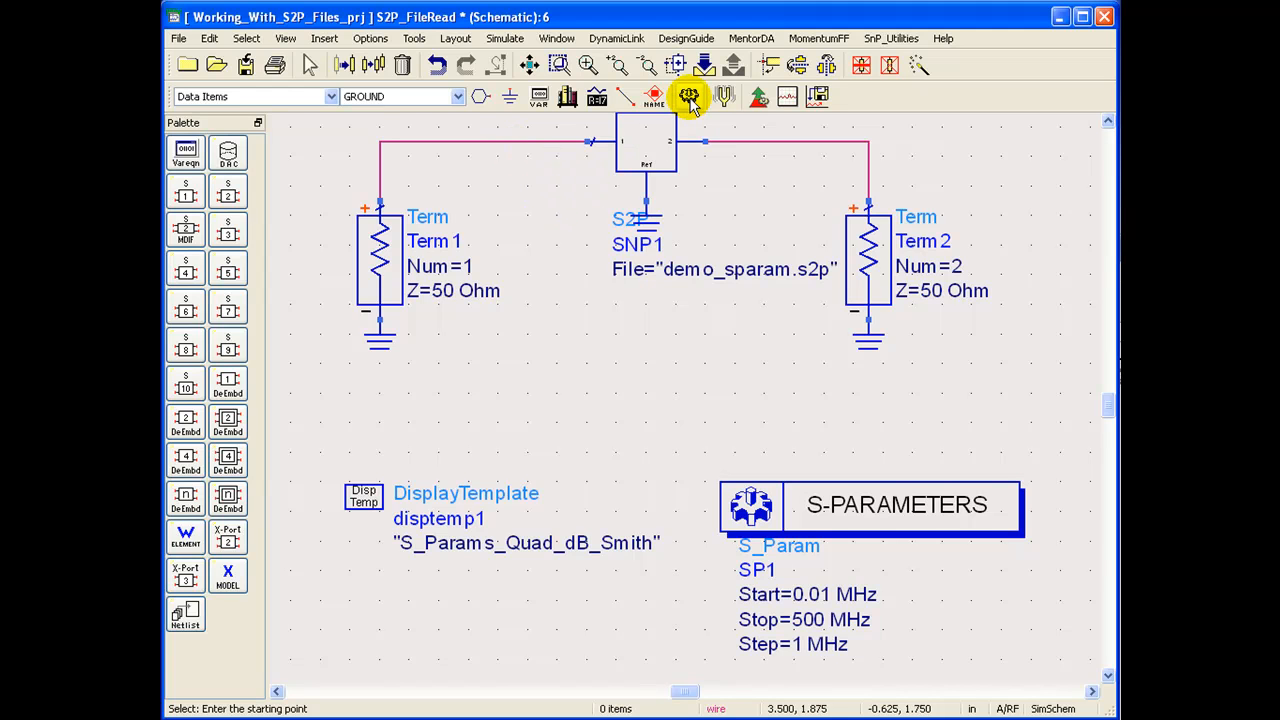
- Simulate S2P_FileRead and maximize the results window showing the four S-parameter plots
click(688, 96)
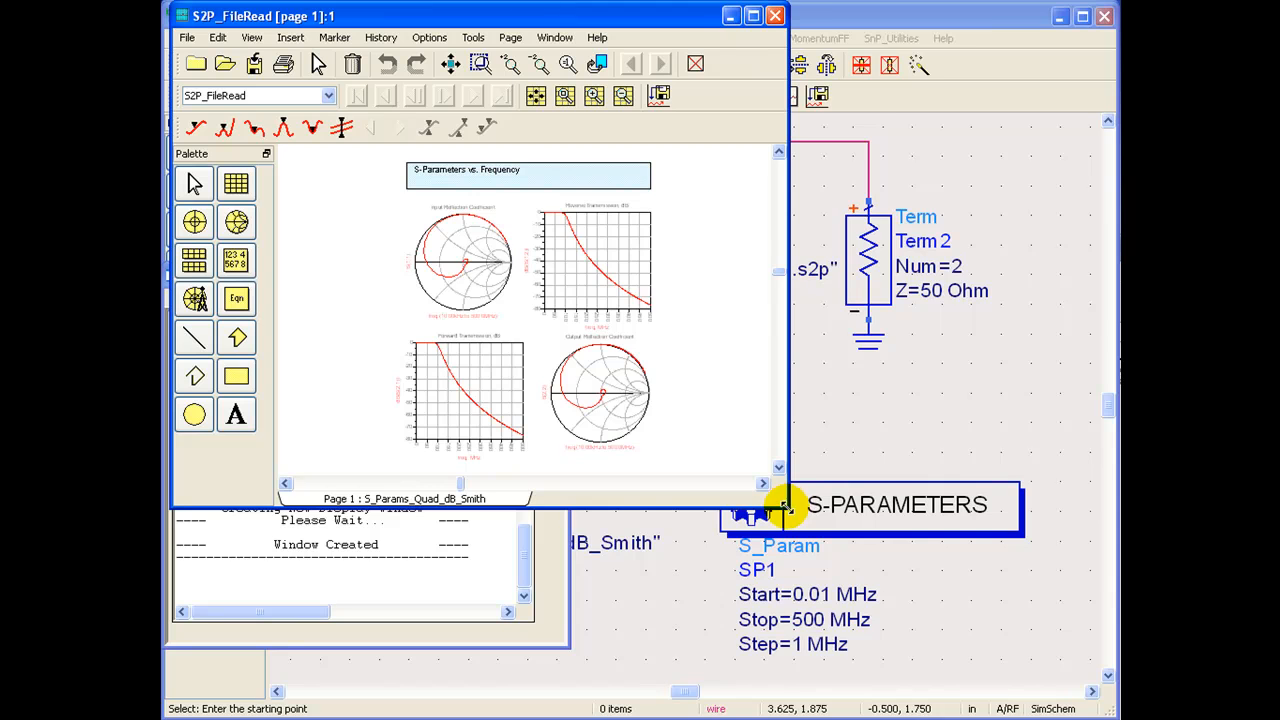
click(752, 16)
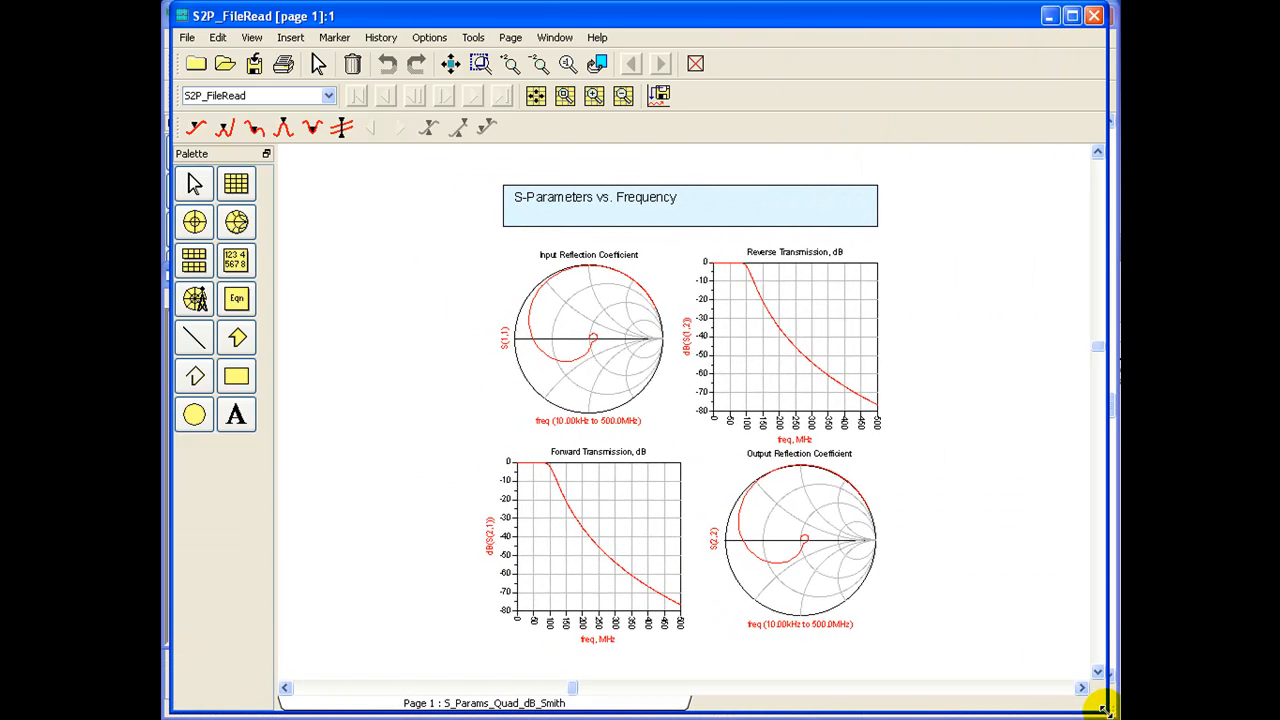